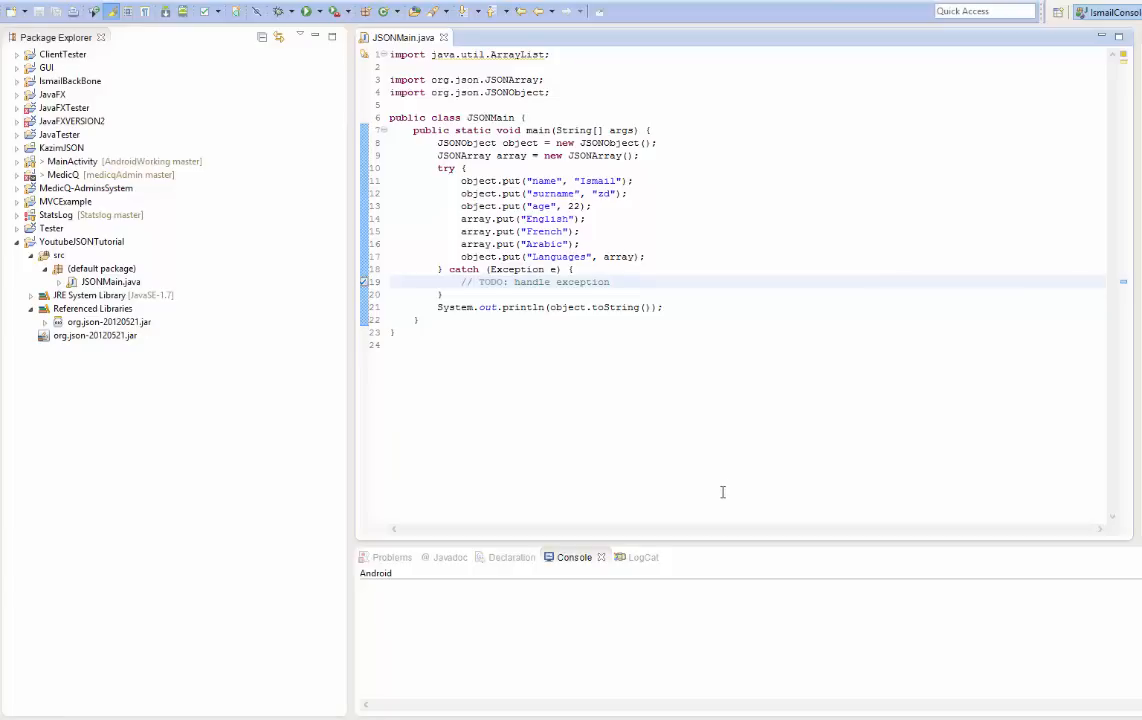
mouse_move(725, 497)
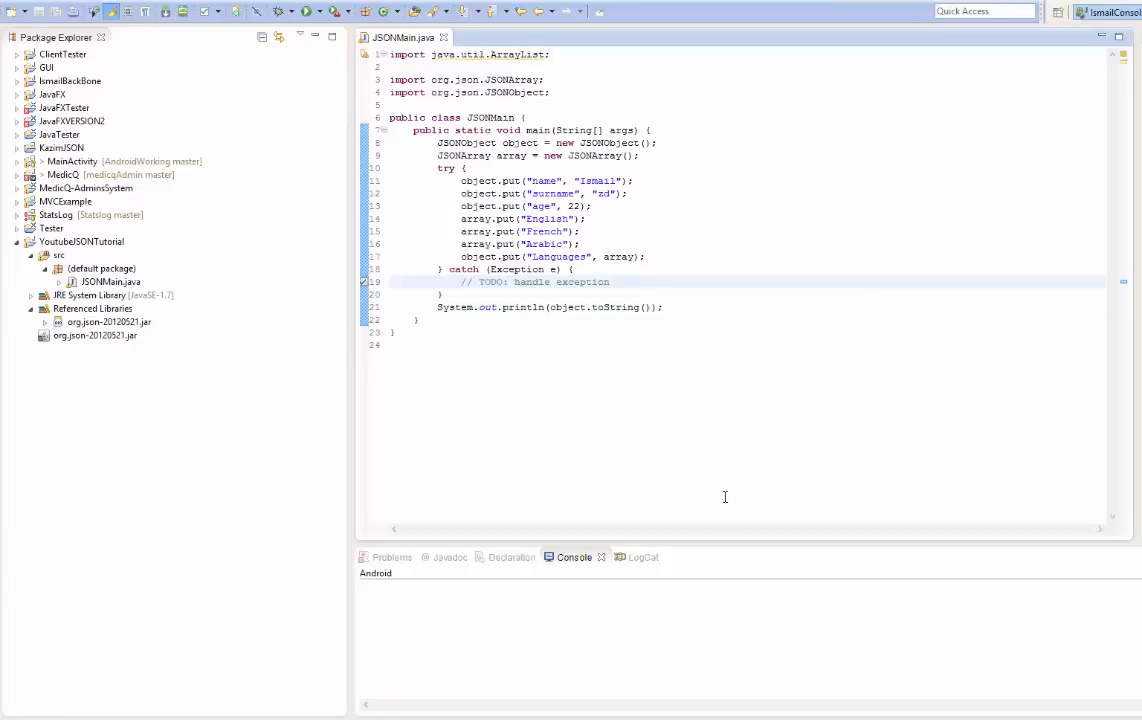
mouse_move(696, 494)
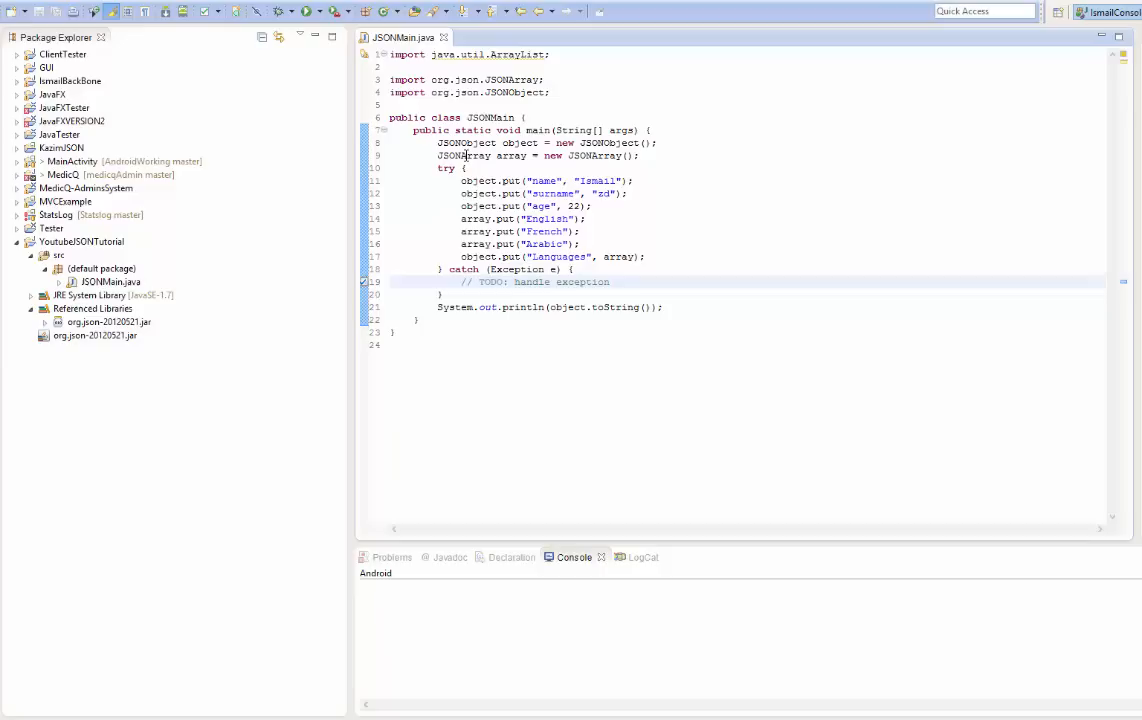
mouse_move(777, 152)
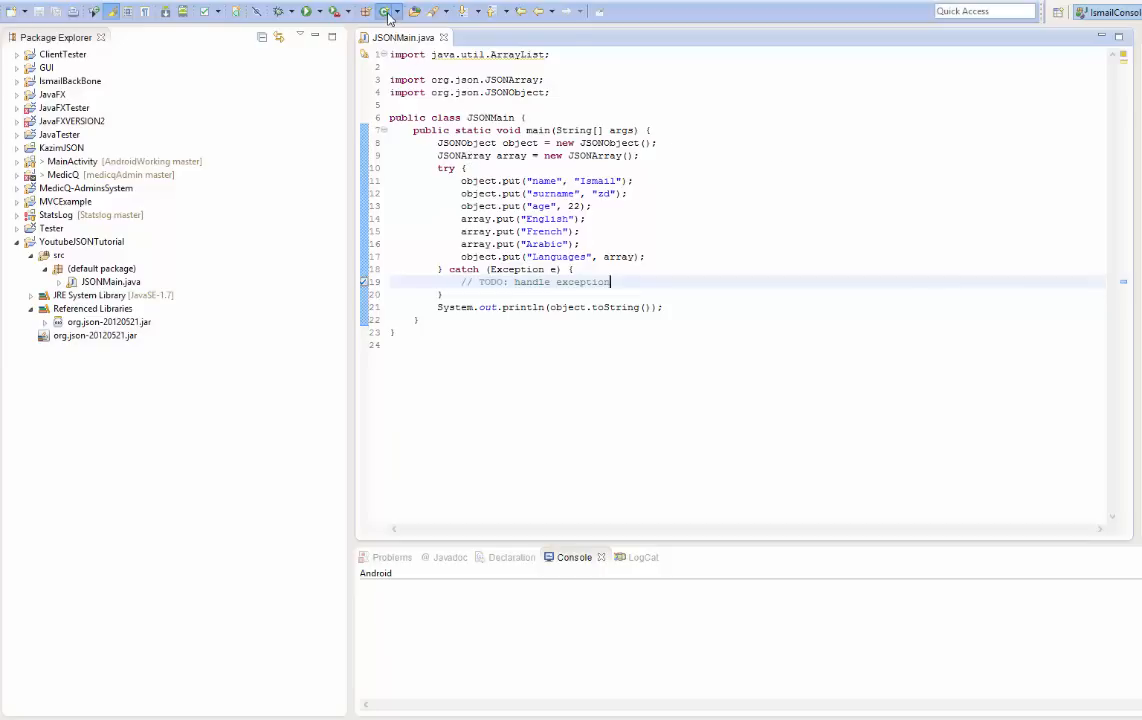
Step: Create a new Java class named Username in YoutubeJSONTutorial's default package
left_click(383, 11)
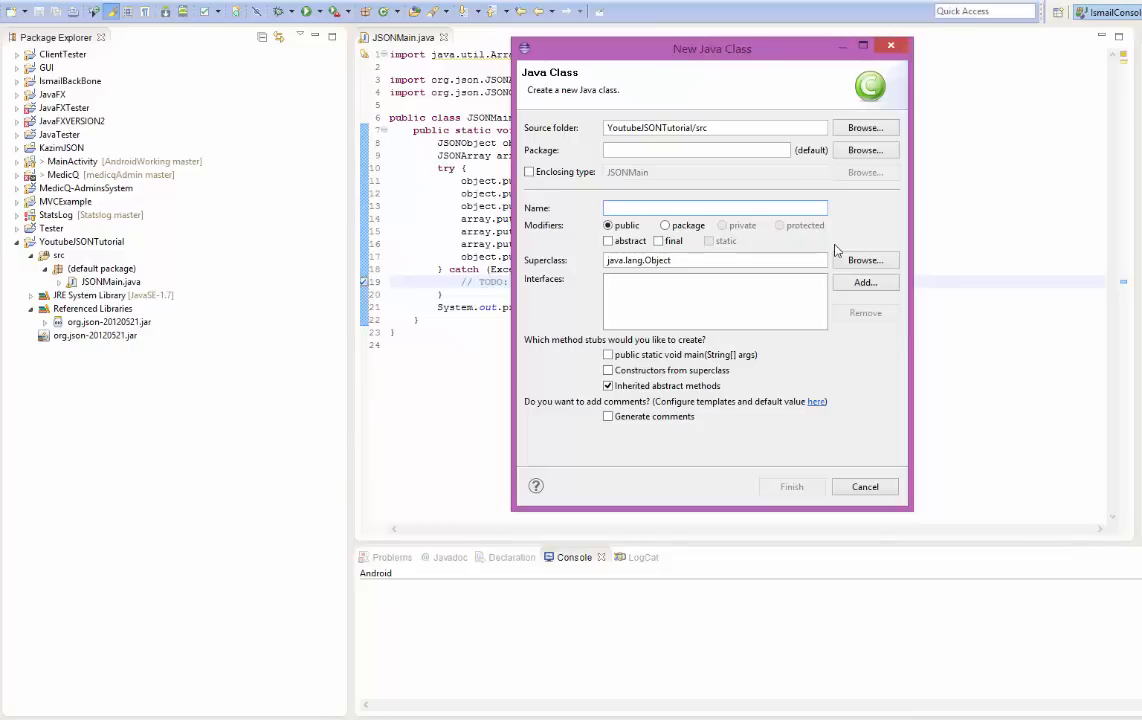
type("User")
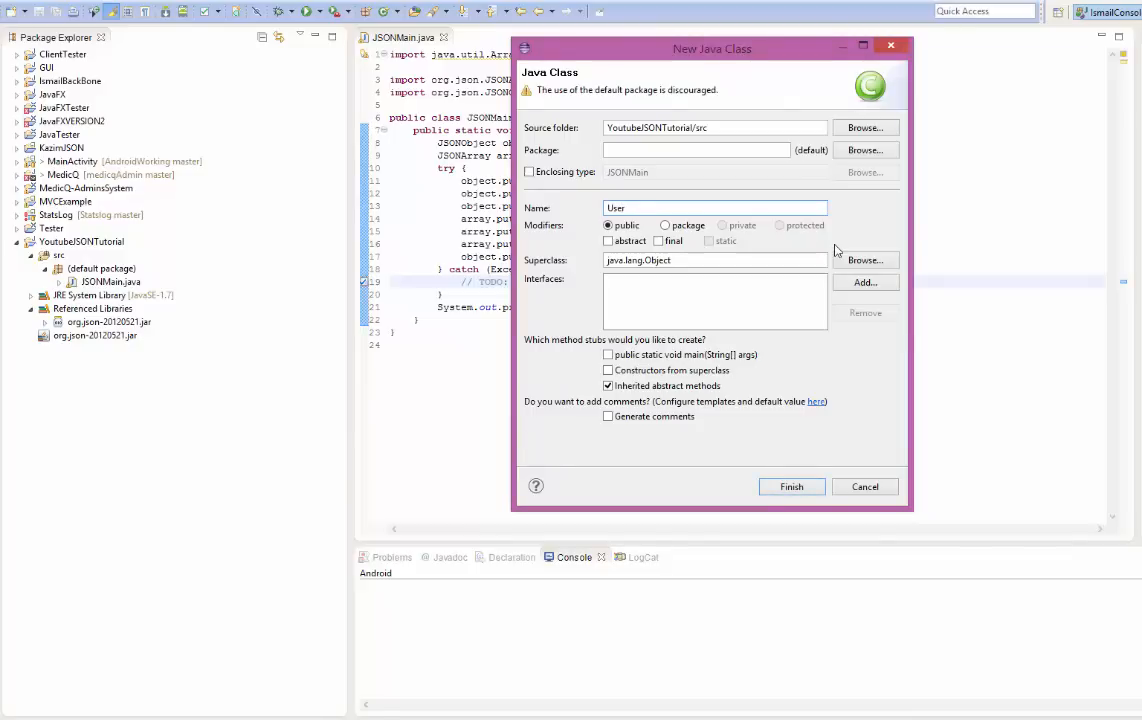
left_click(791, 486)
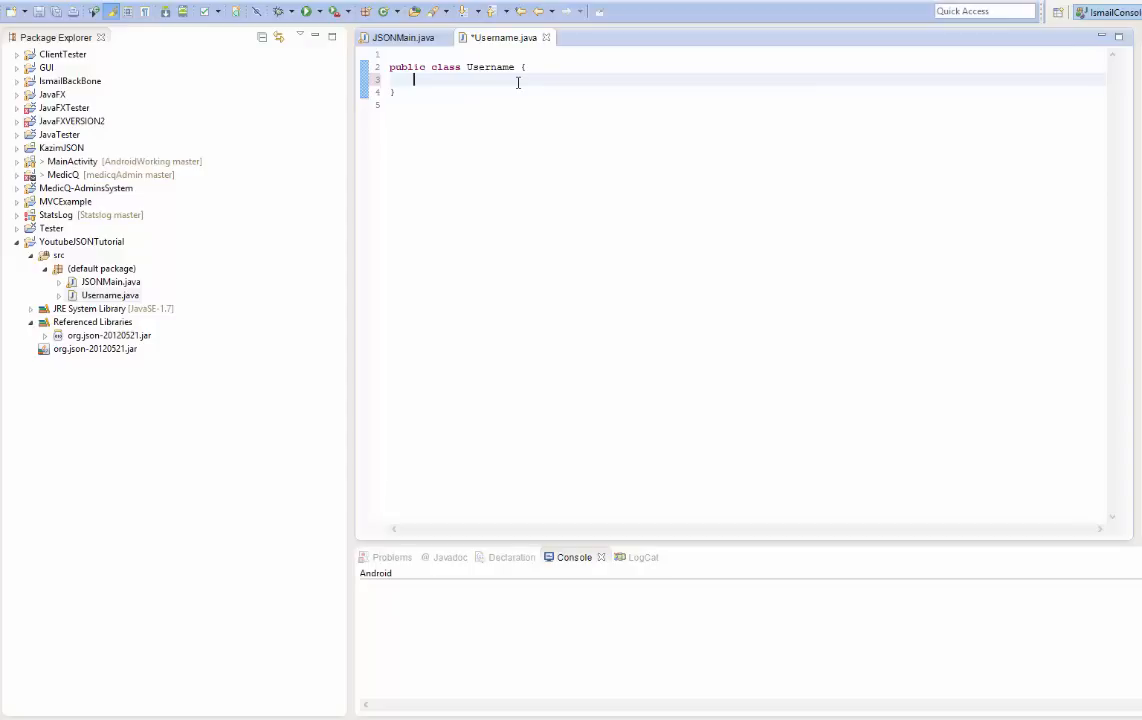
Step: Declare private String username, password, email fields in Username.java
type("priv")
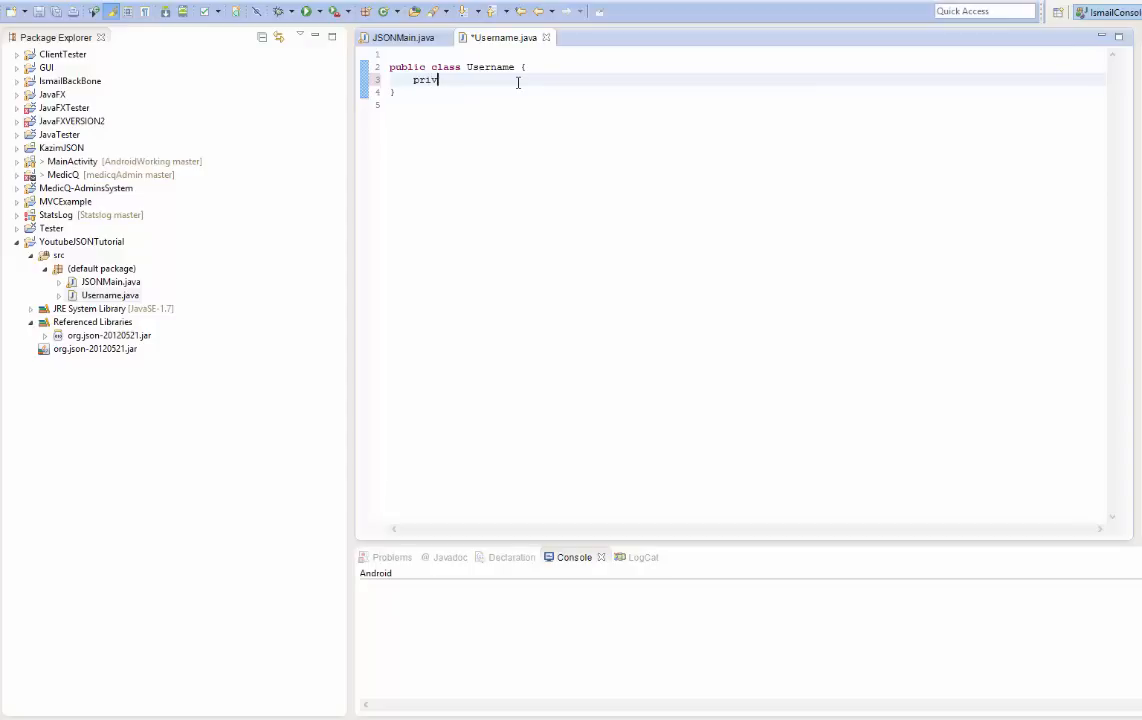
type("ate String usernam")
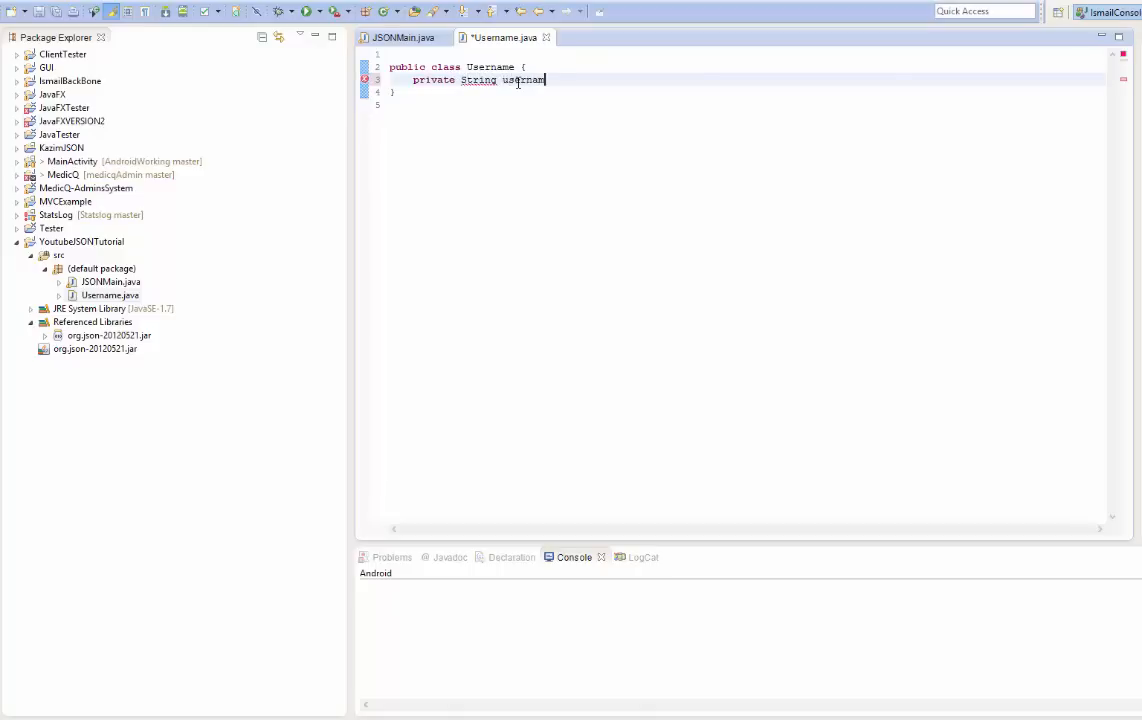
type("e;")
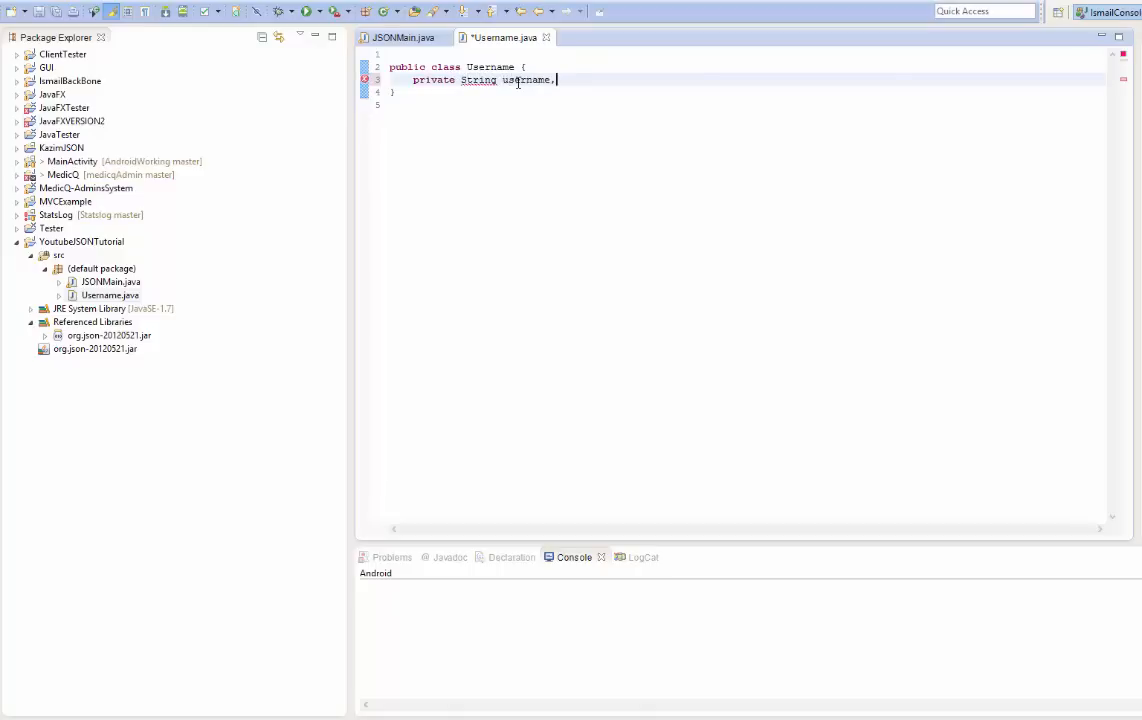
type("pass")
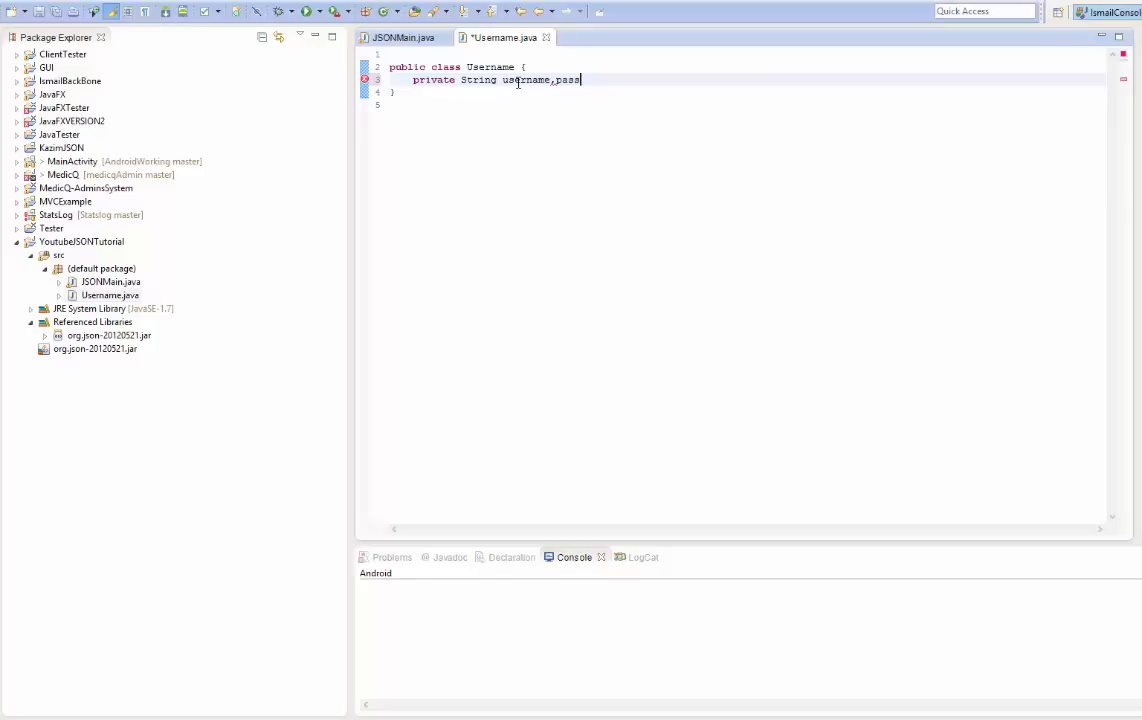
type("word,")
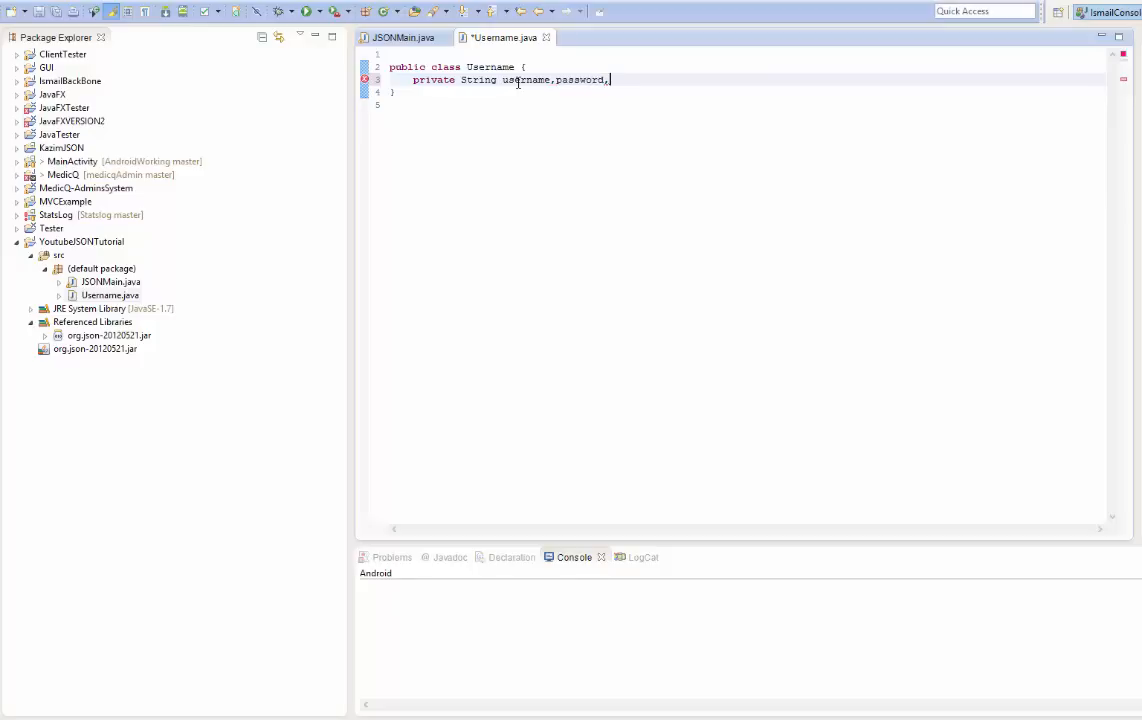
type("email;")
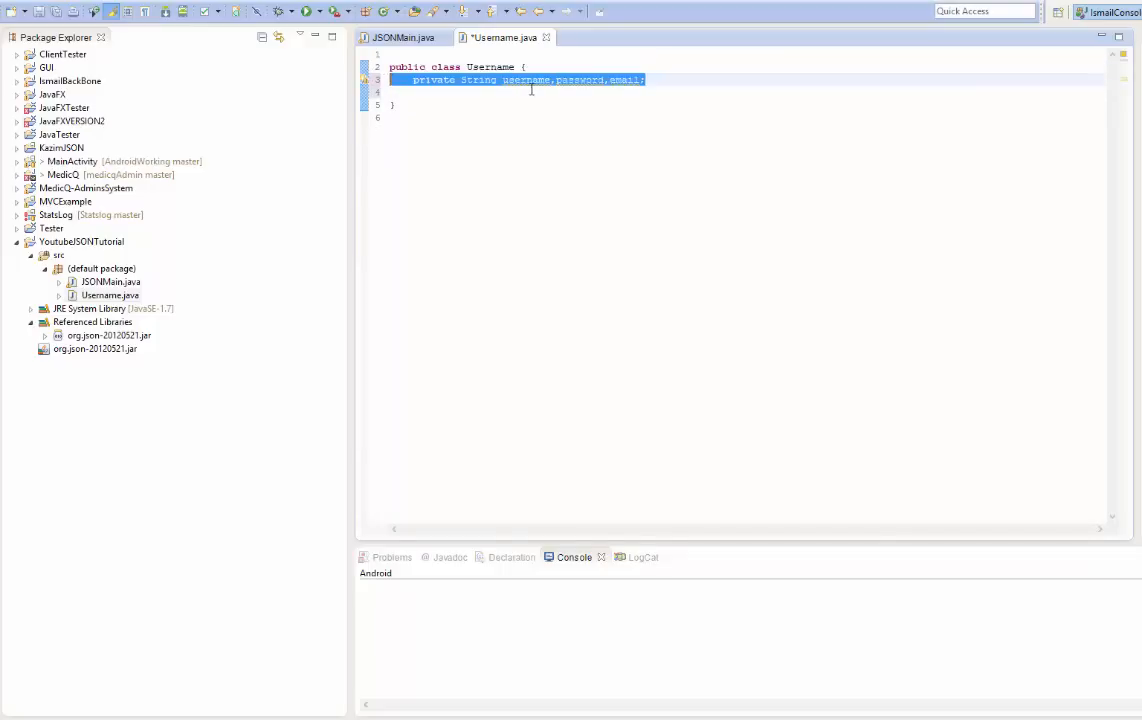
Step: Generate a constructor from all three fields via Source > Generate Constructor using Fields
right_click(531, 90)
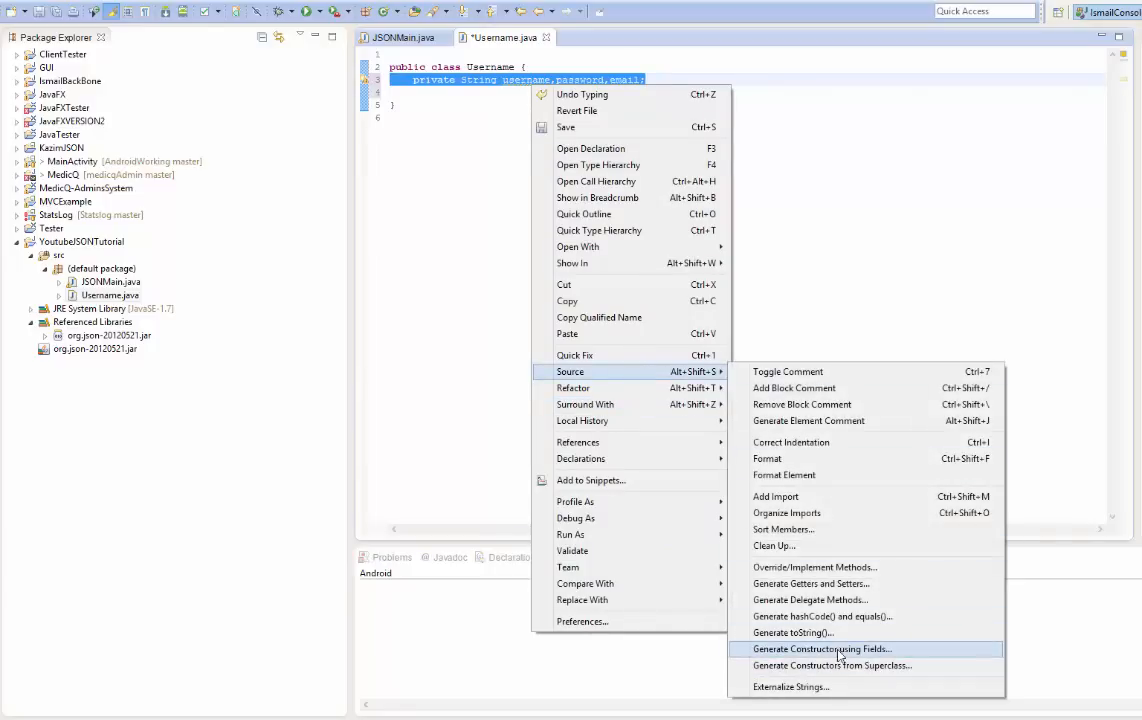
left_click(824, 650)
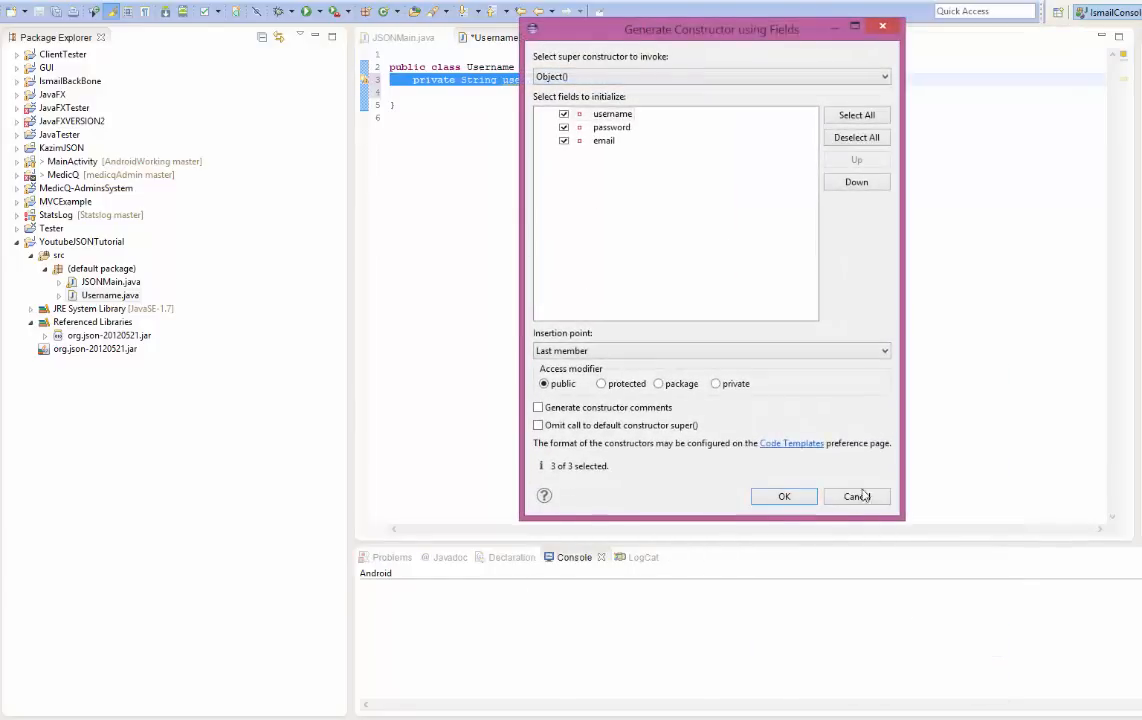
left_click(784, 496)
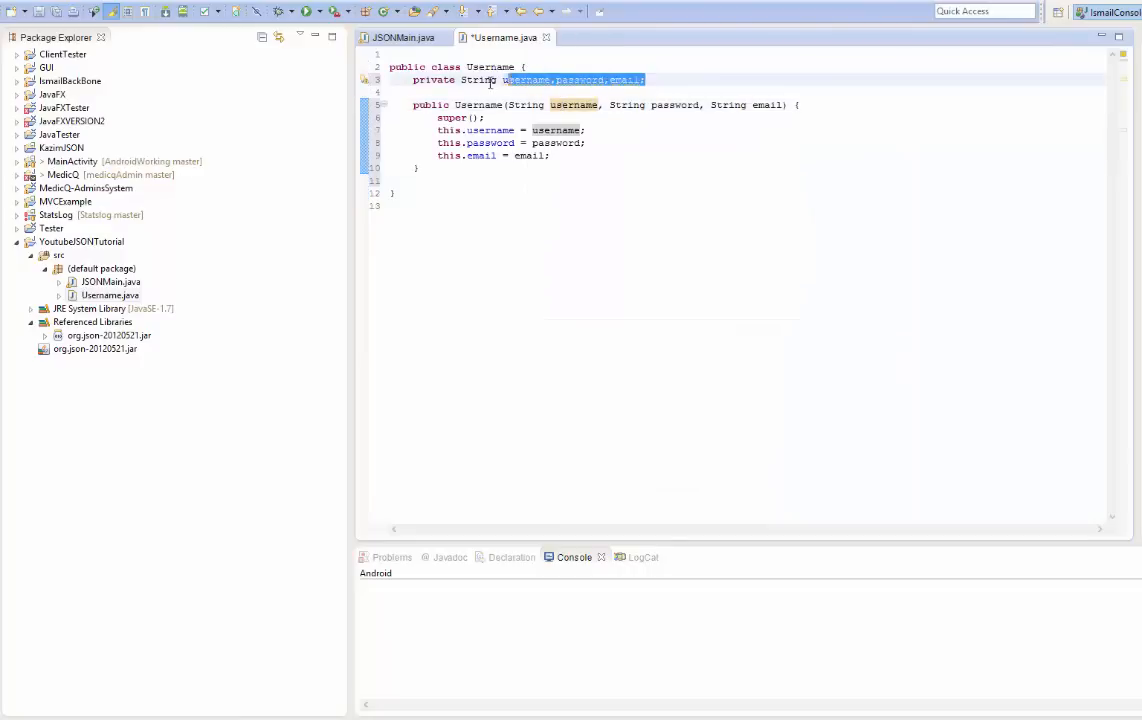
Step: Generate getters and setters for username, password and email, selecting all fields
right_click(540, 80)
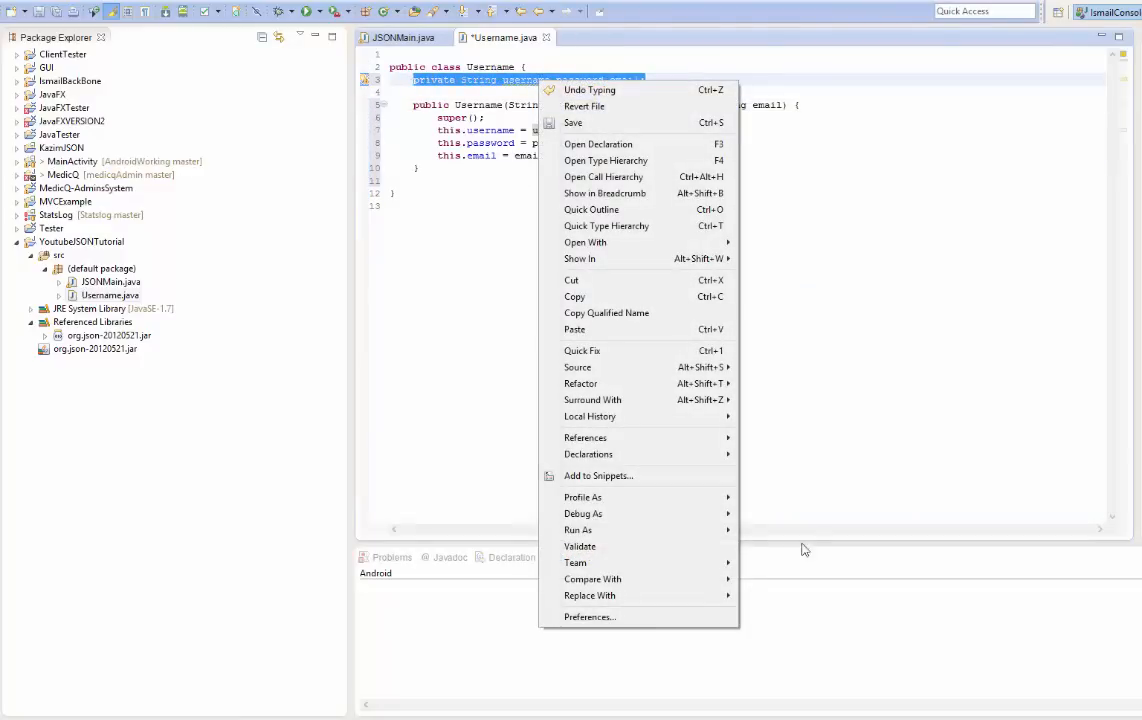
mouse_move(581, 383)
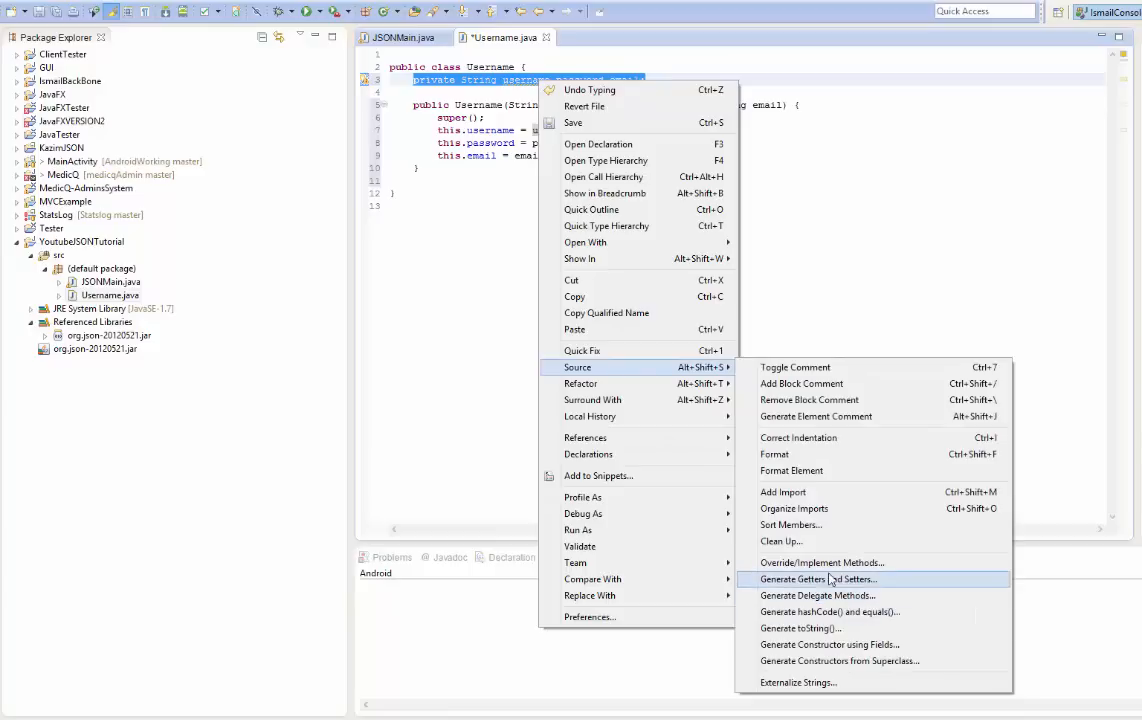
left_click(833, 579)
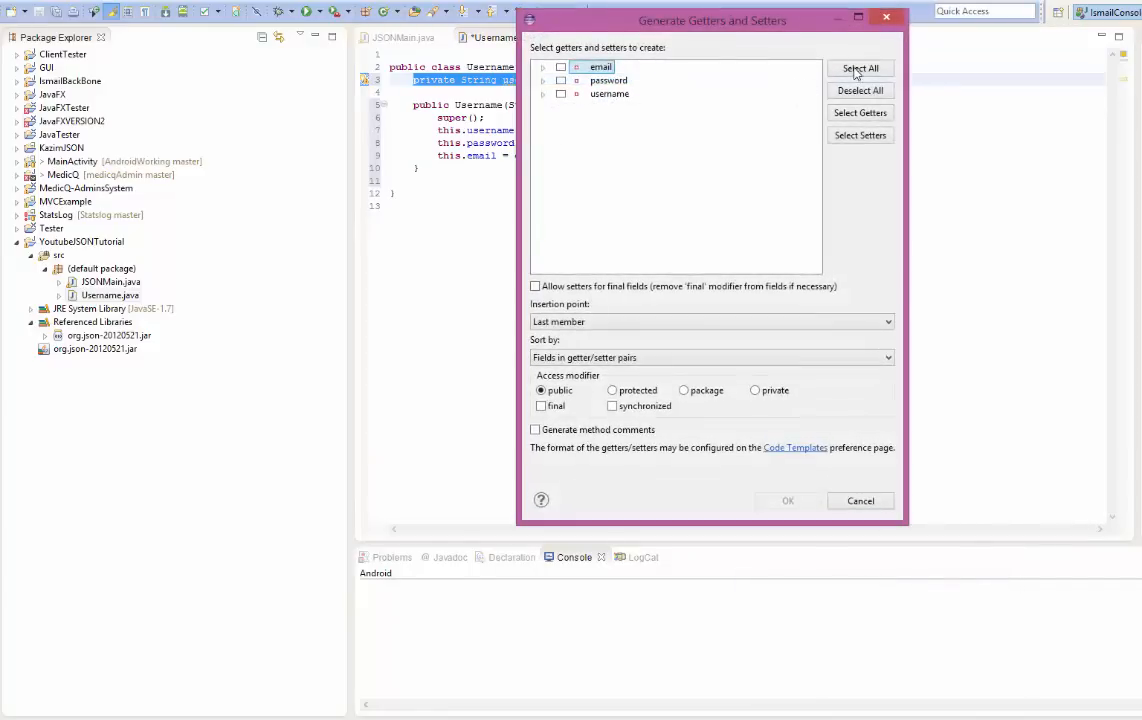
left_click(859, 67)
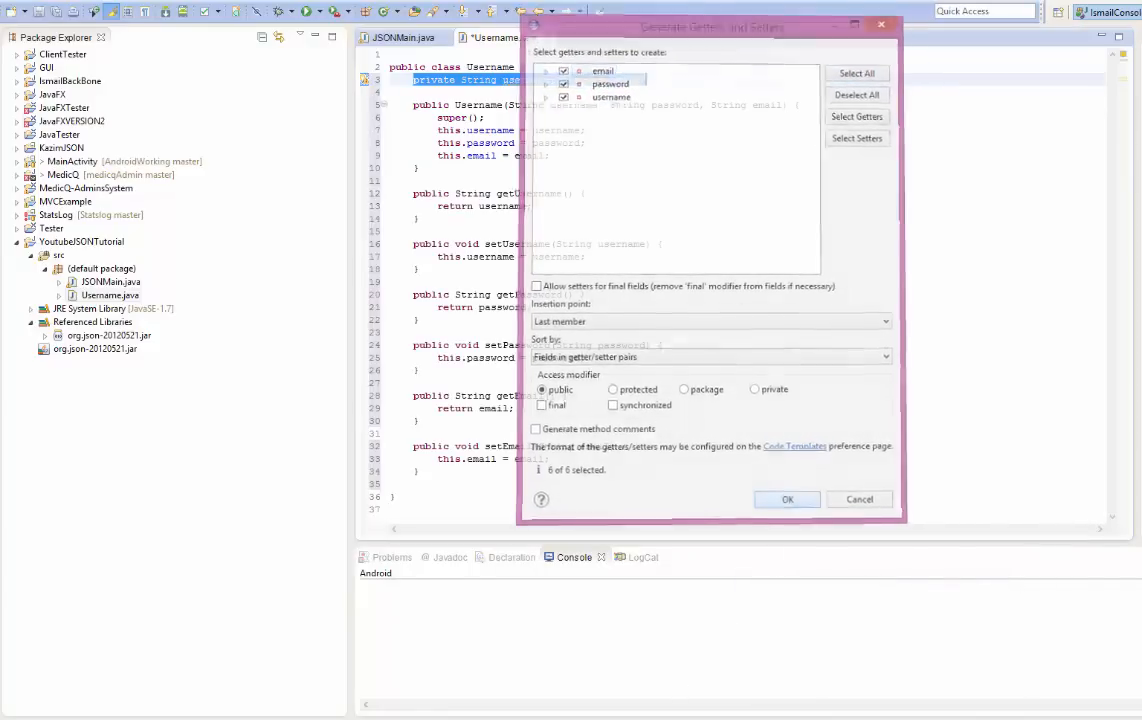
left_click(787, 499)
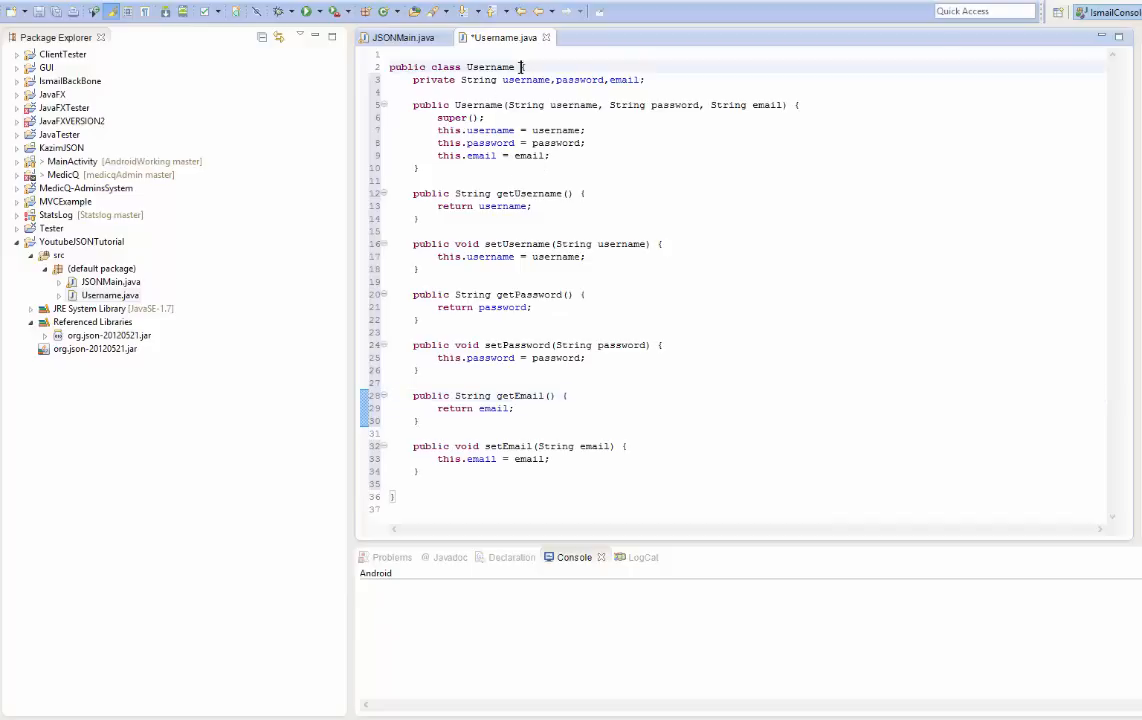
Step: Return to JSONMain.java and add the java.util.ArrayList import above the org.json imports
left_click(417, 37)
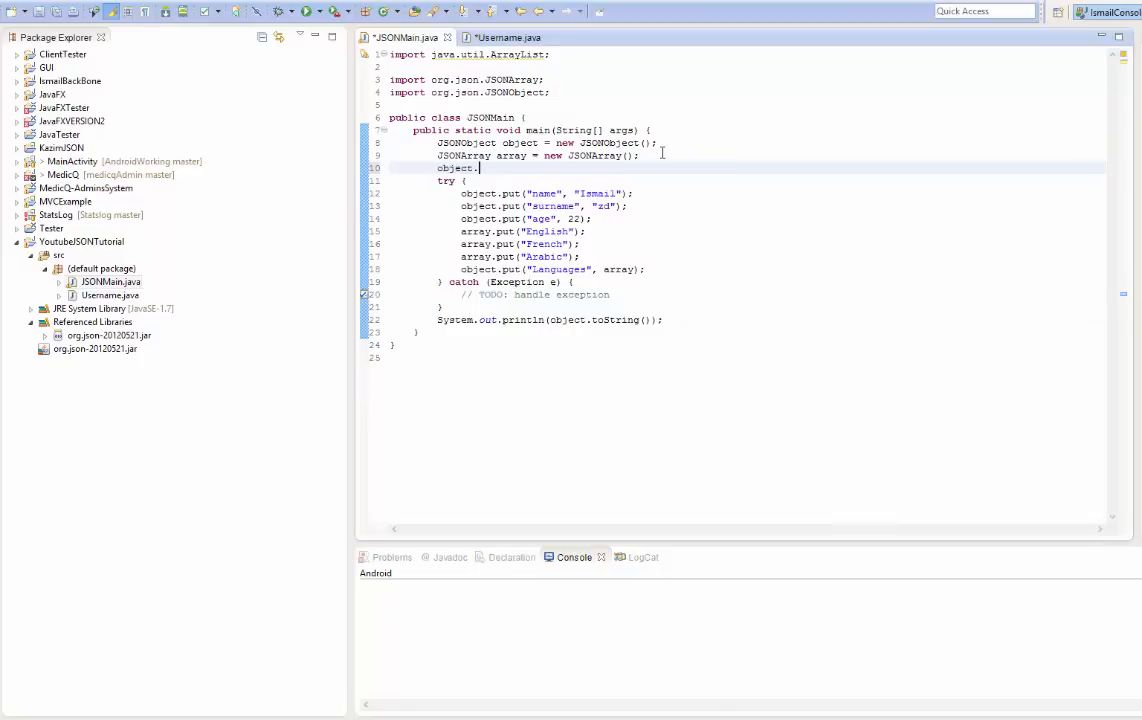
type("put")
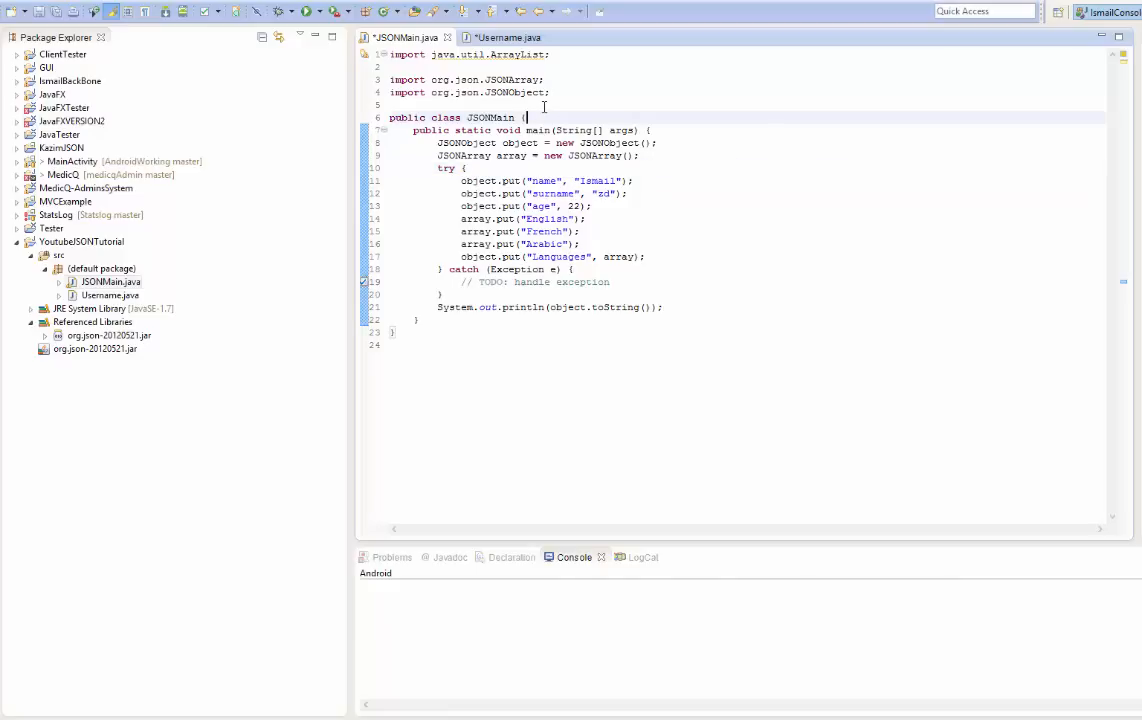
Step: Type 'public static void generateJSON(ArrayList<Username> listOfUsername)' with an empty body above main
type("public static void")
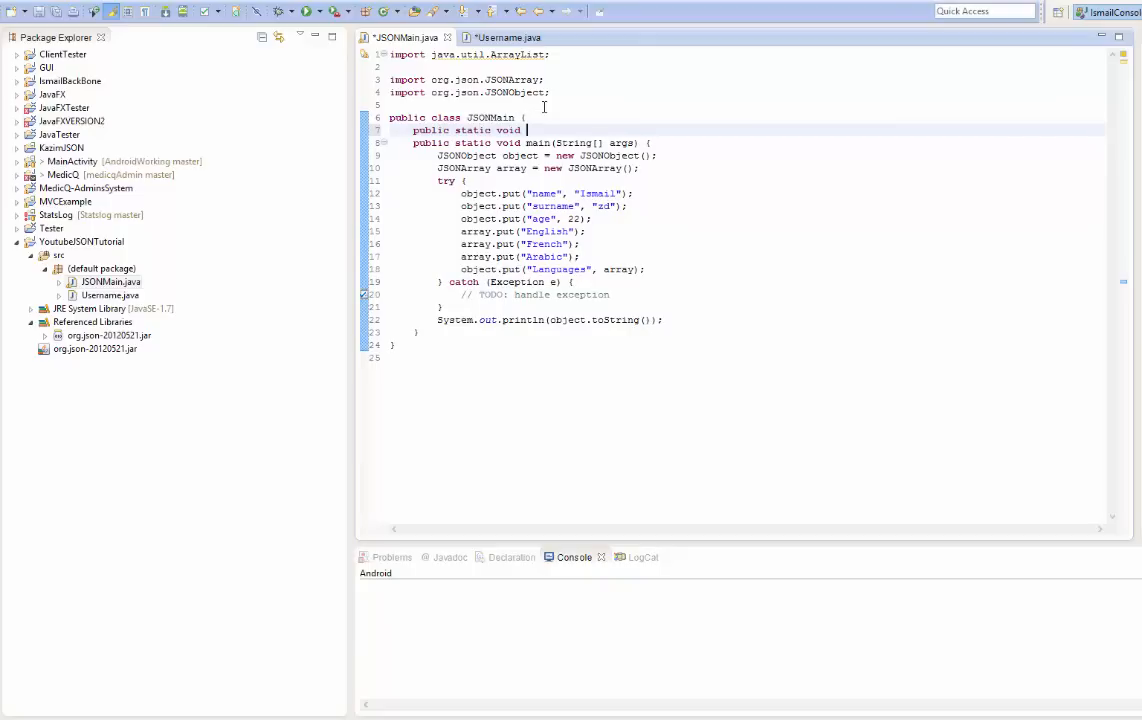
type("generateJSON")
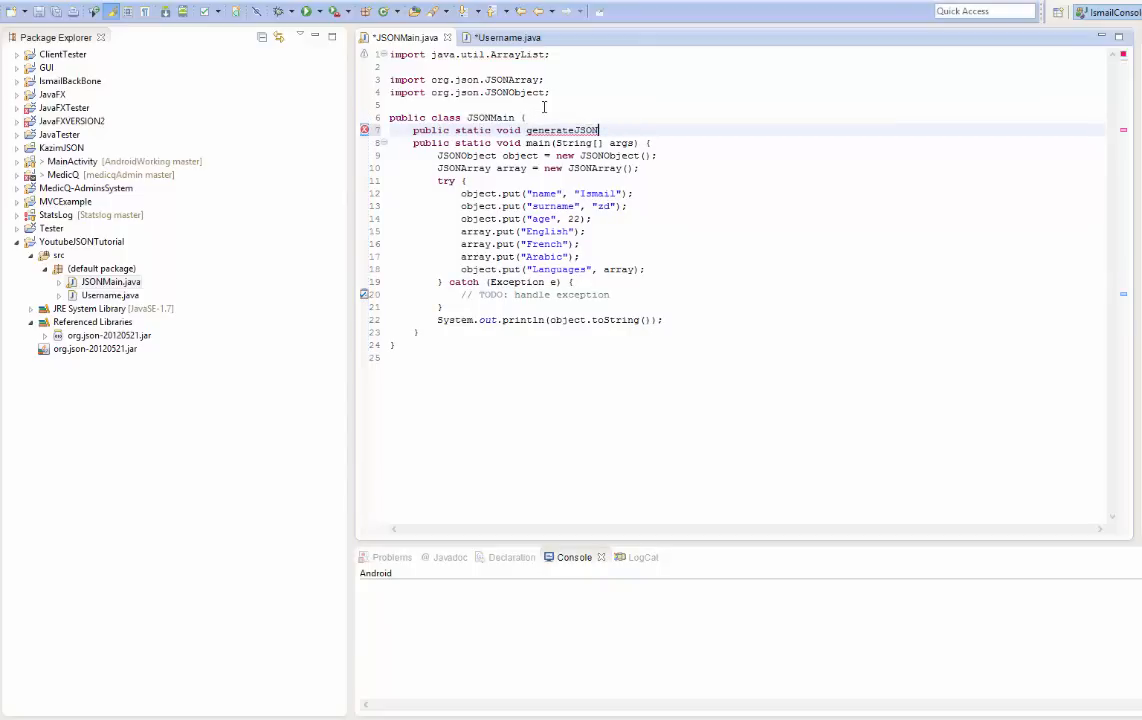
type("(a")
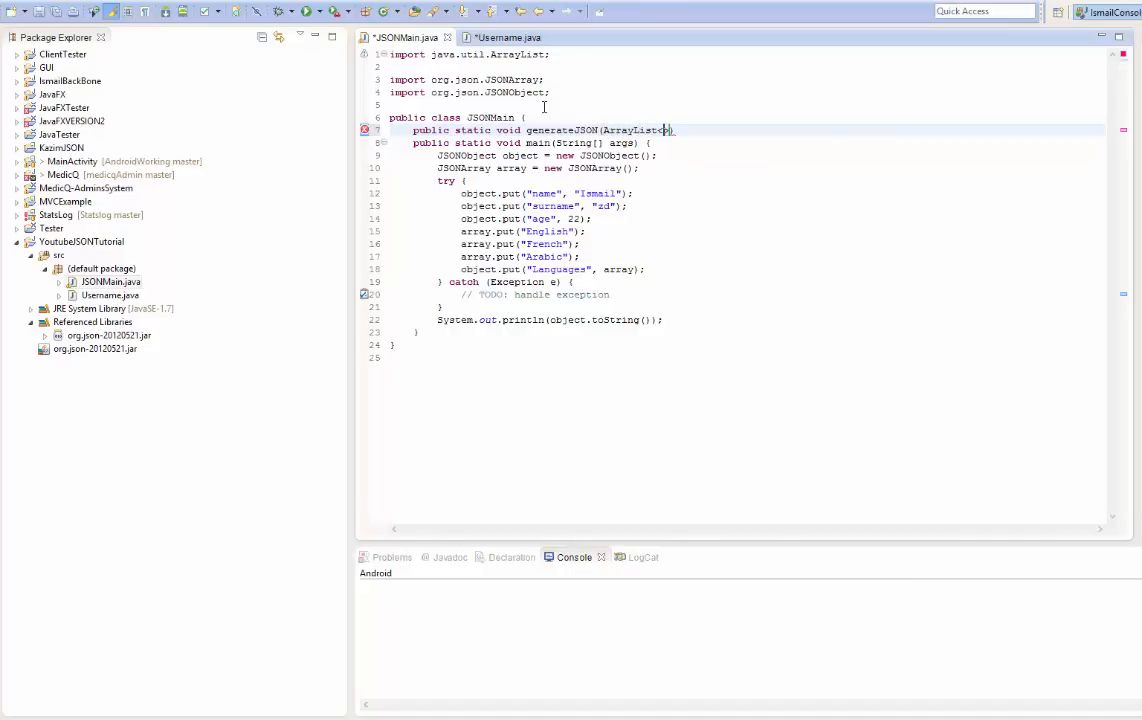
type("<U>")
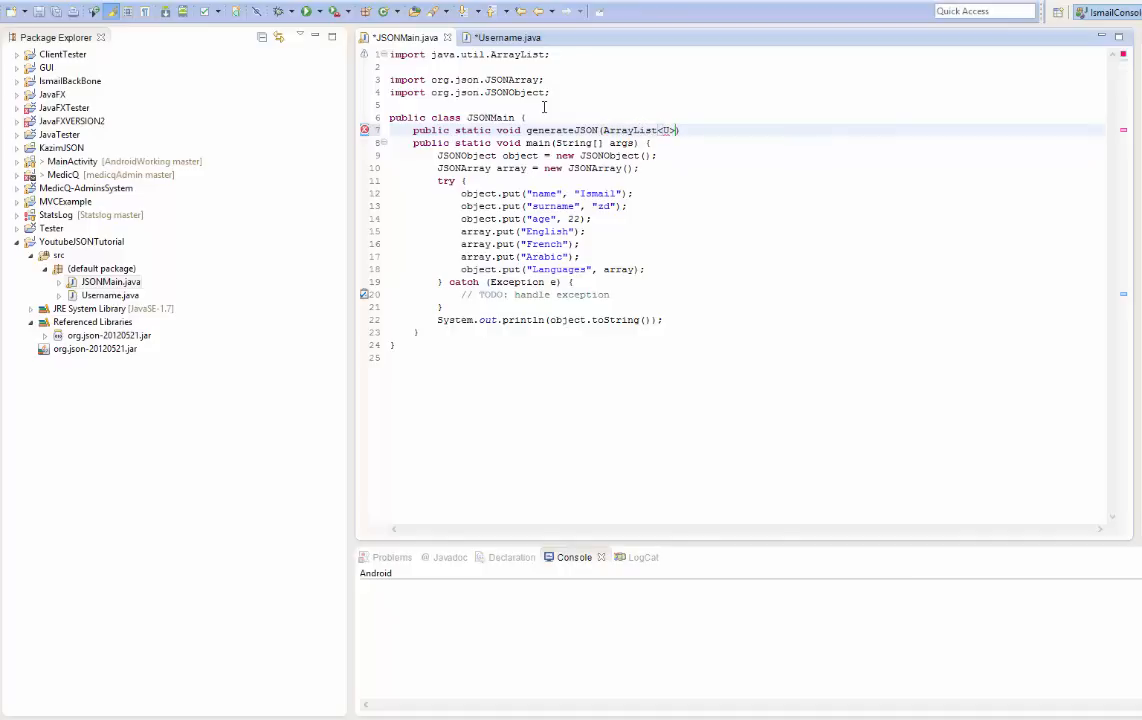
type("sername")
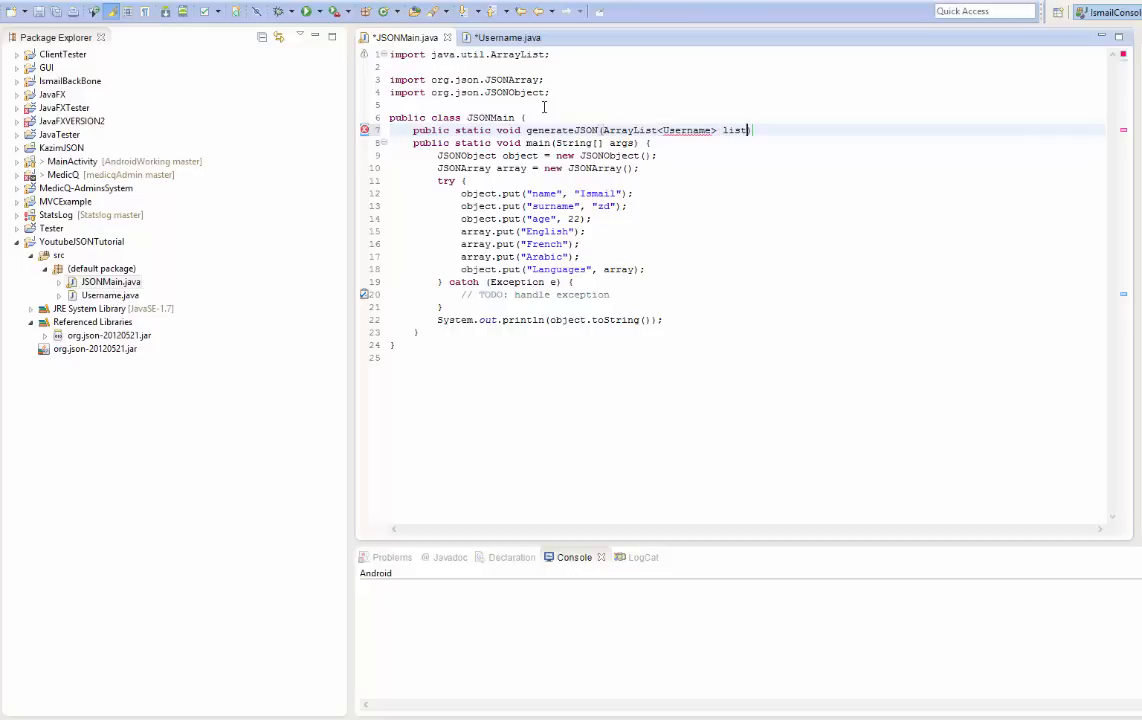
type("ofus")
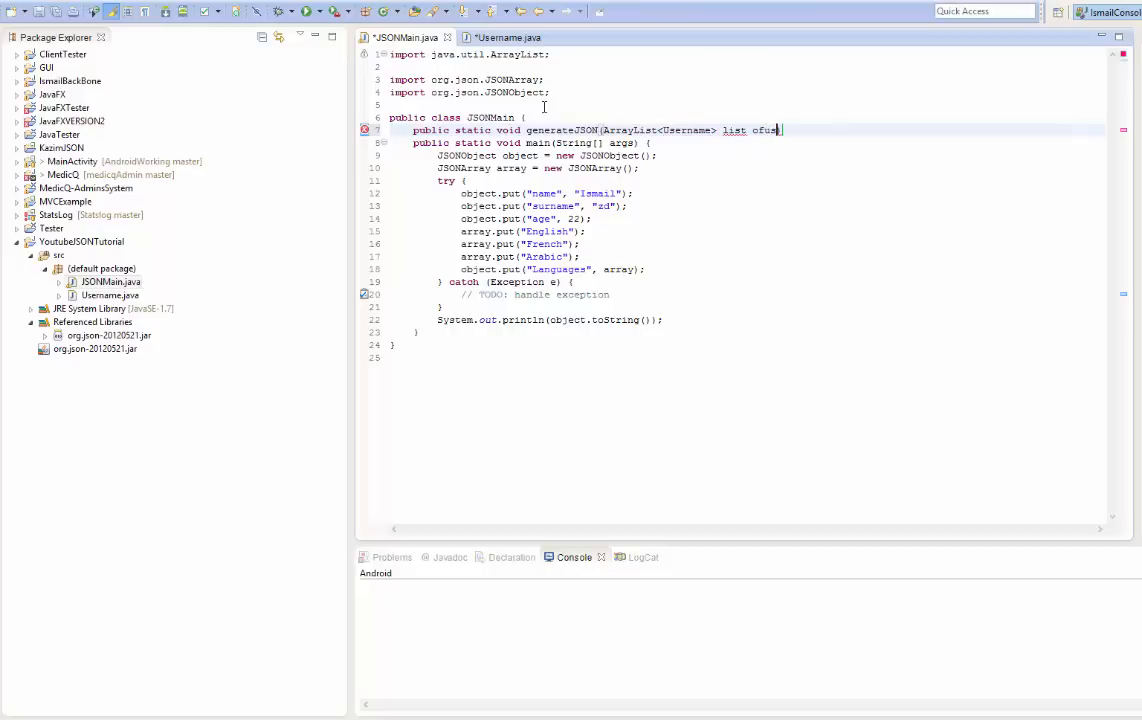
type("listOf")
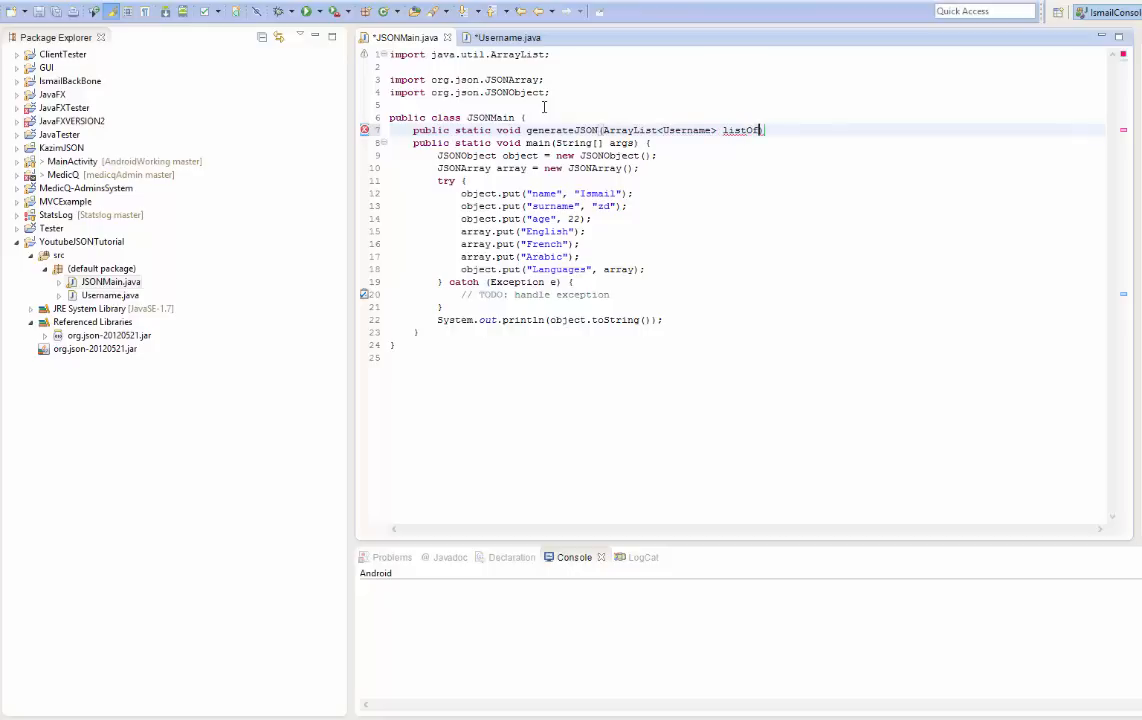
type("Username){")
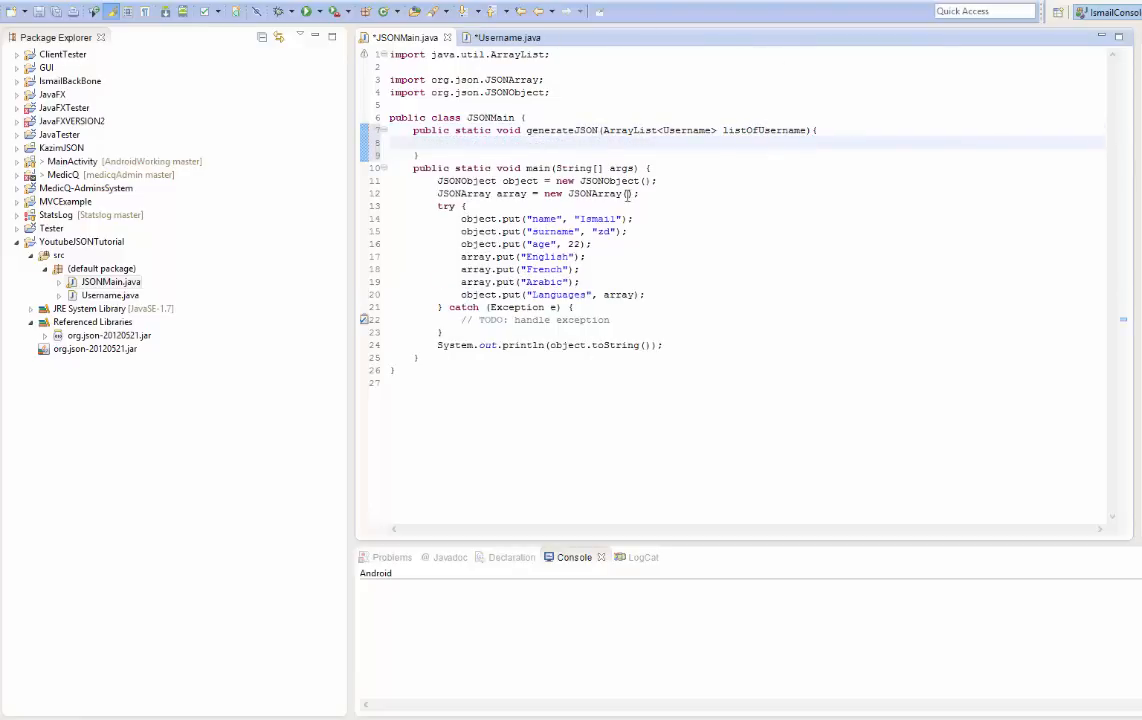
Step: Replace main's old code with object.put("USERNAMES", listOfUsername), wrapped in try/catch
left_click_drag(438, 180, 640, 193)
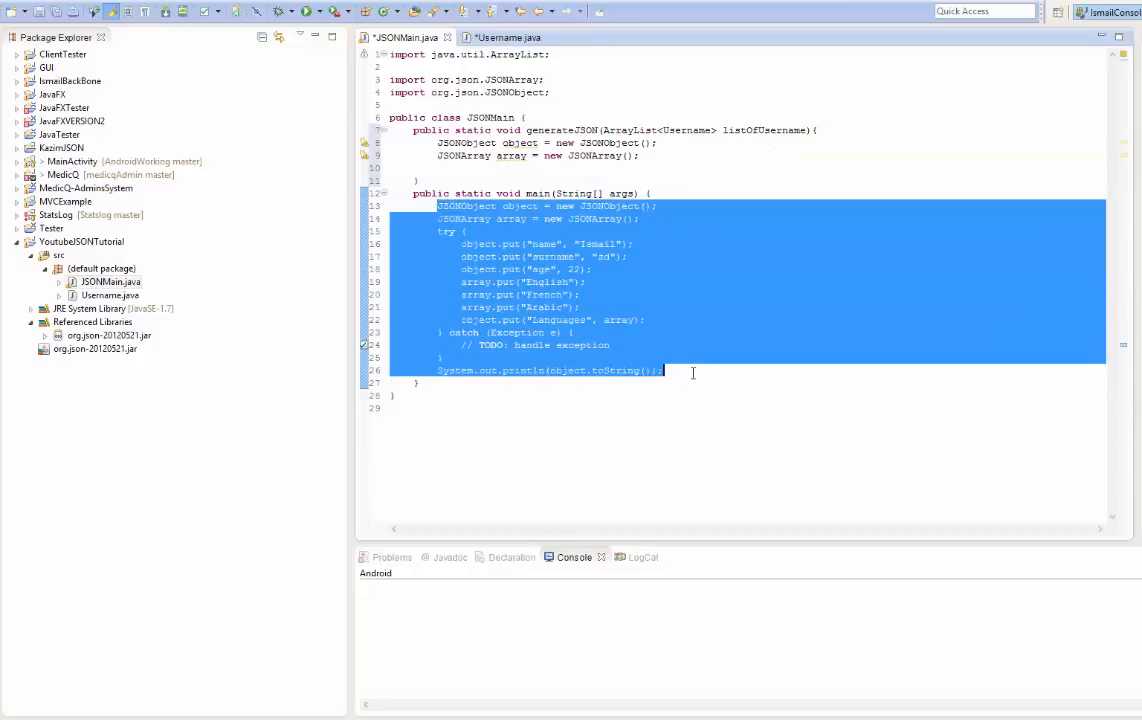
key("Delete")
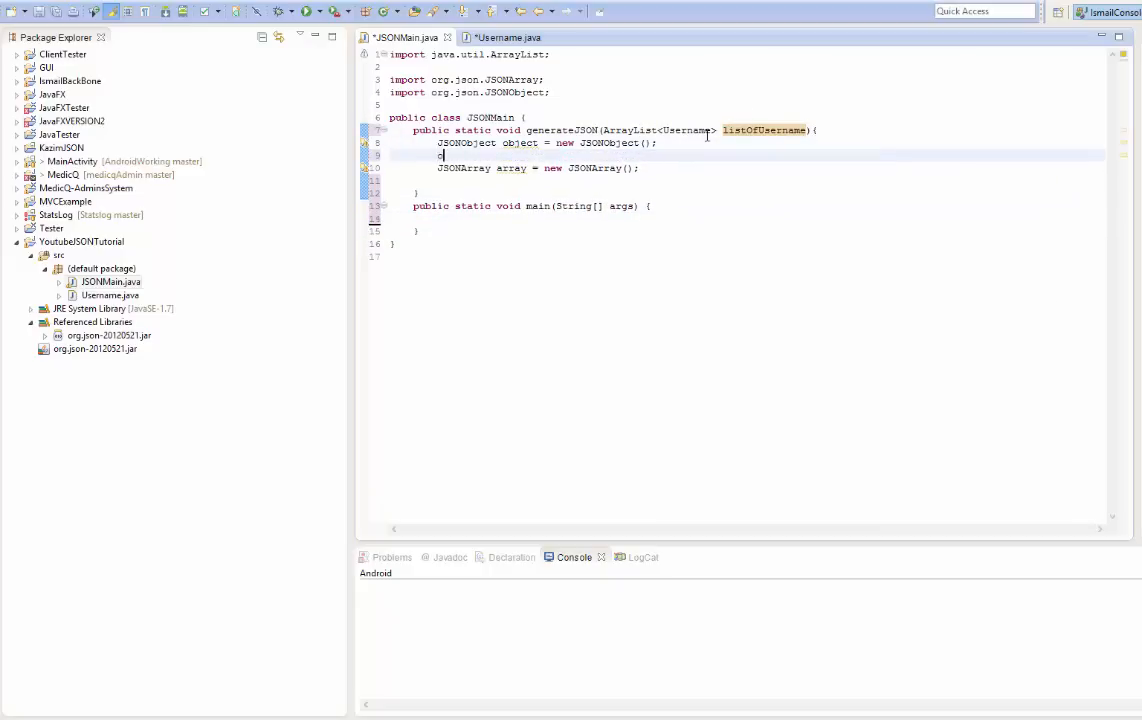
type("object.put(\"USERNAMES\", US")
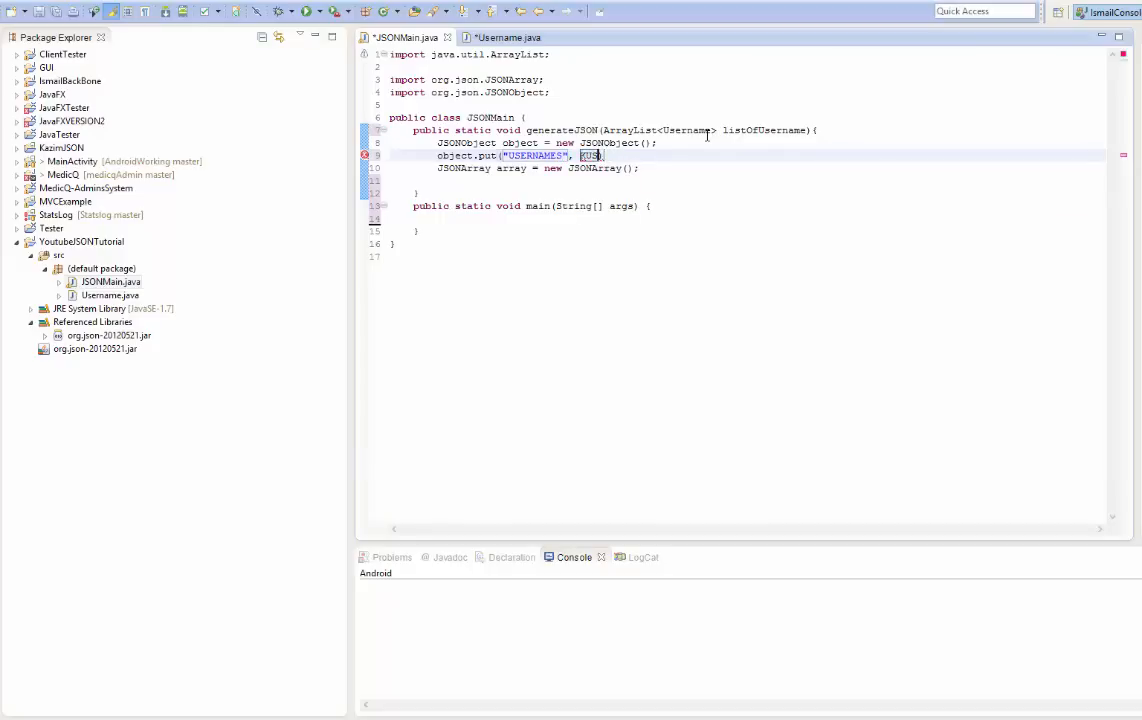
type("listOfUsernam")
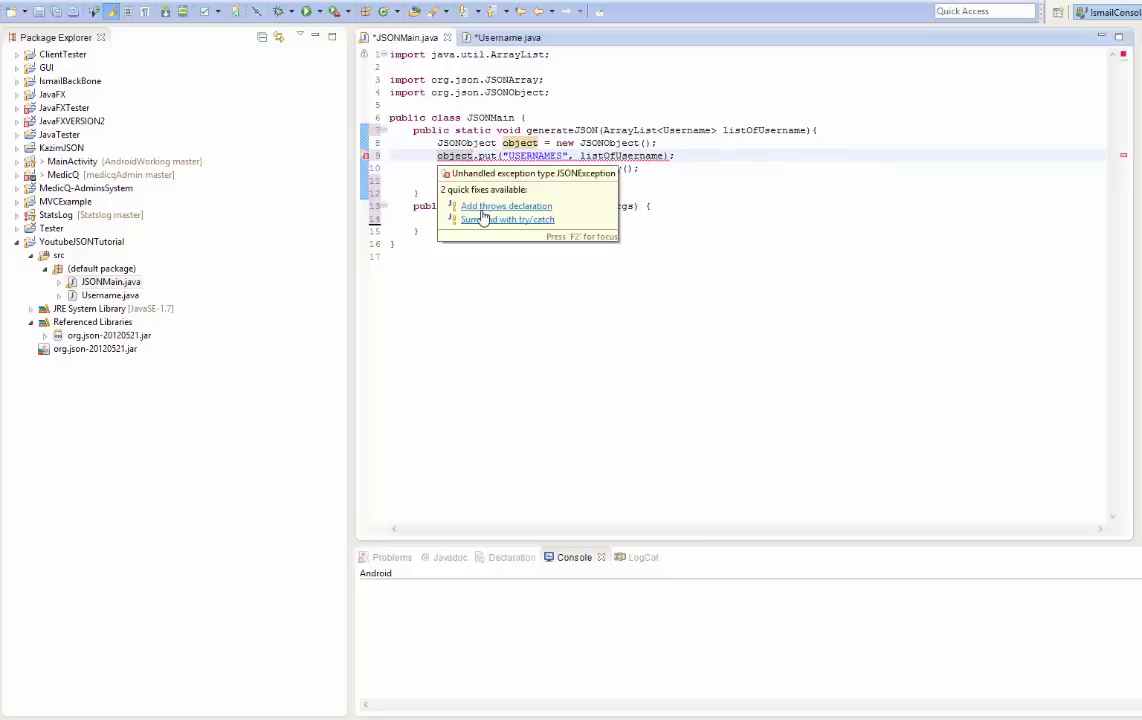
left_click(509, 219)
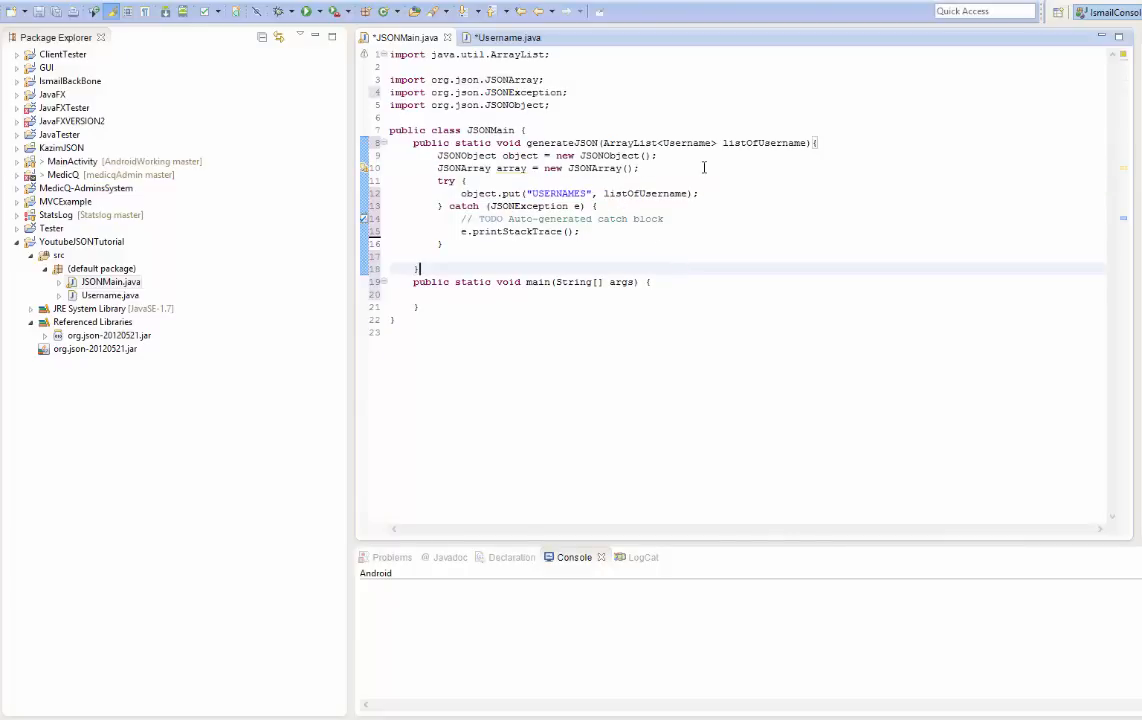
Step: Add the object to the array and print array.toString() with System.out.println
type("arra")
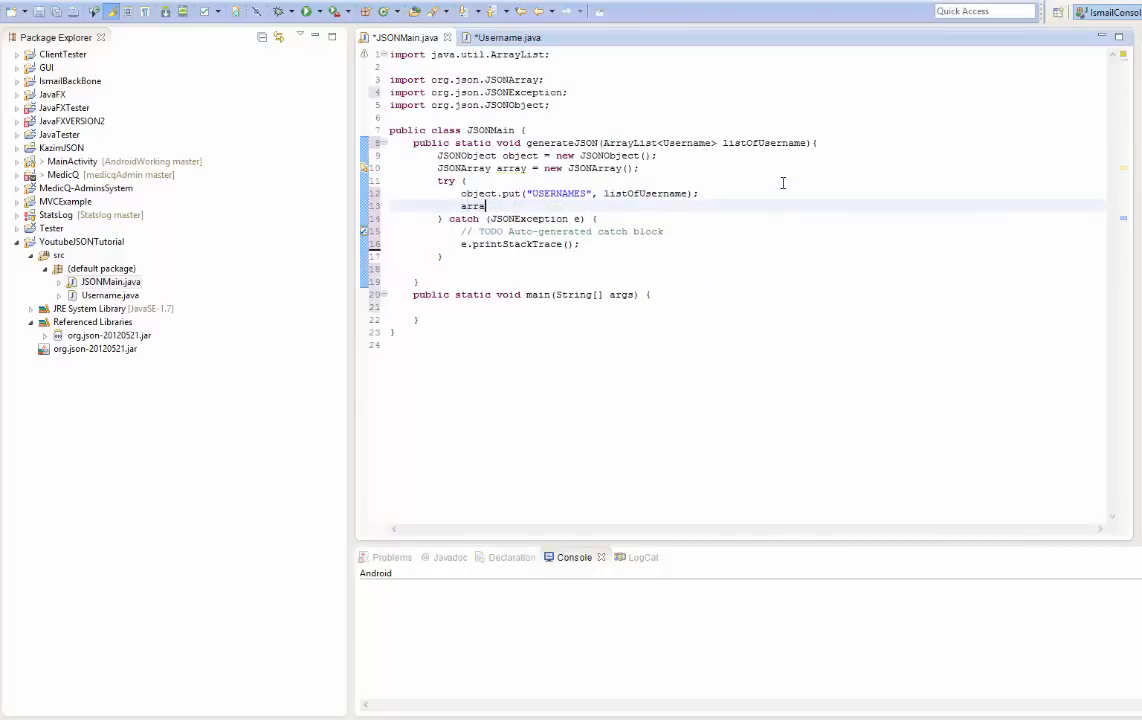
type(".put(object);")
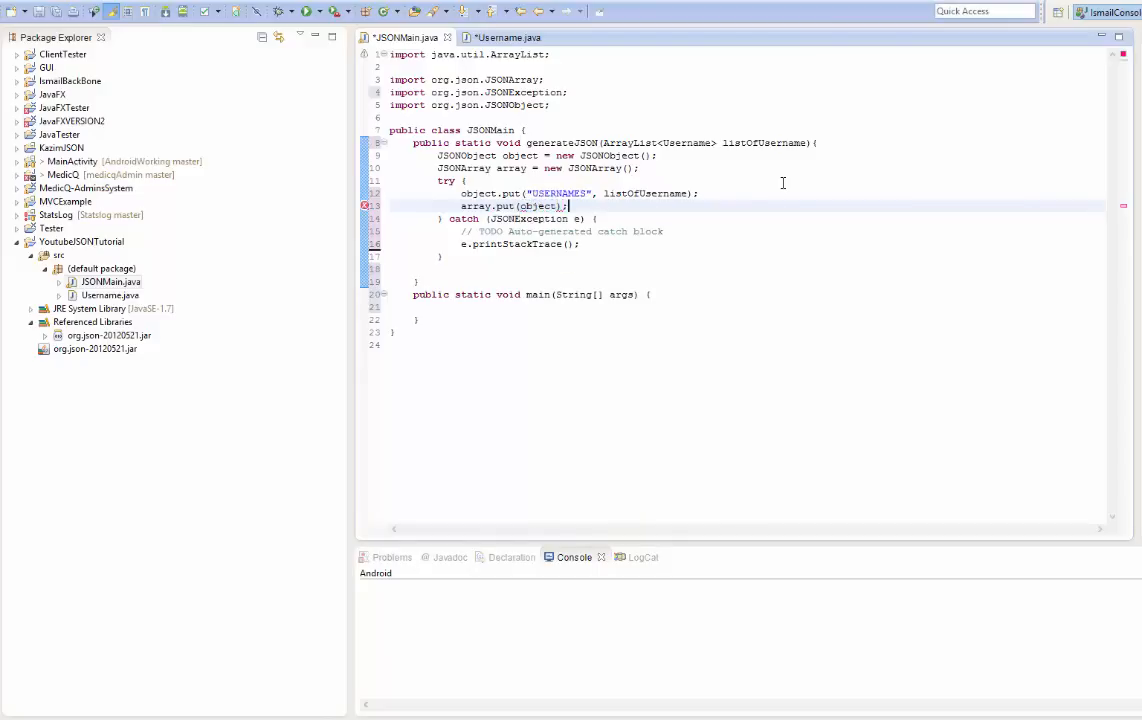
type("syso")
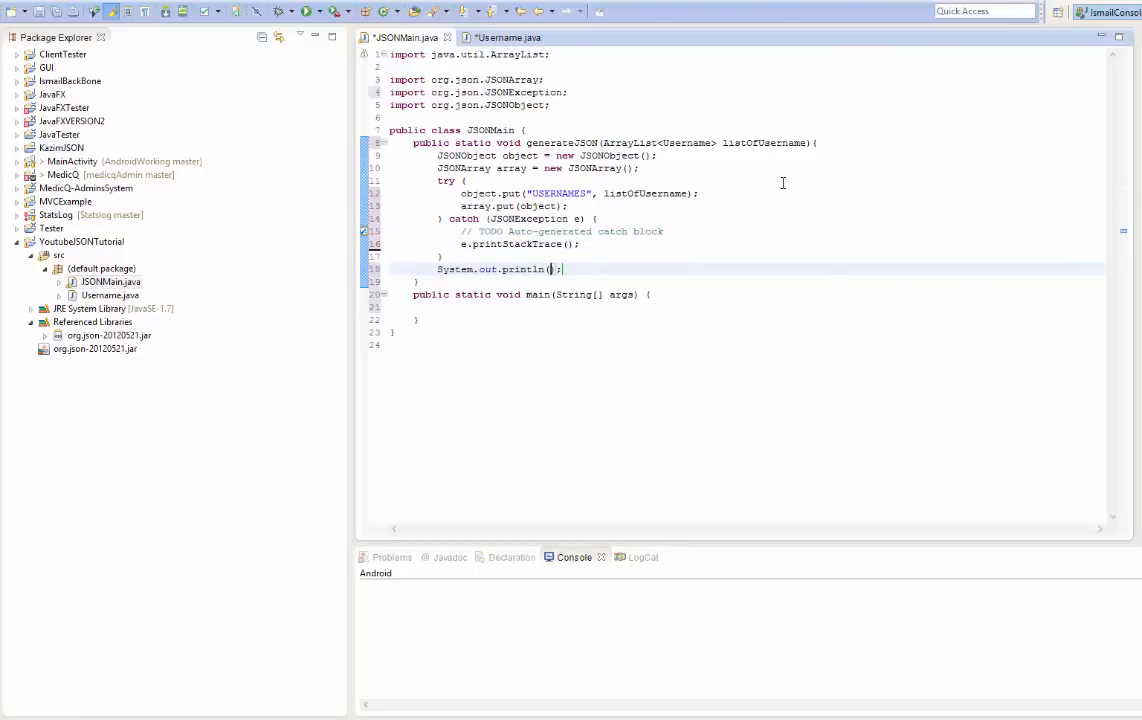
type("array")
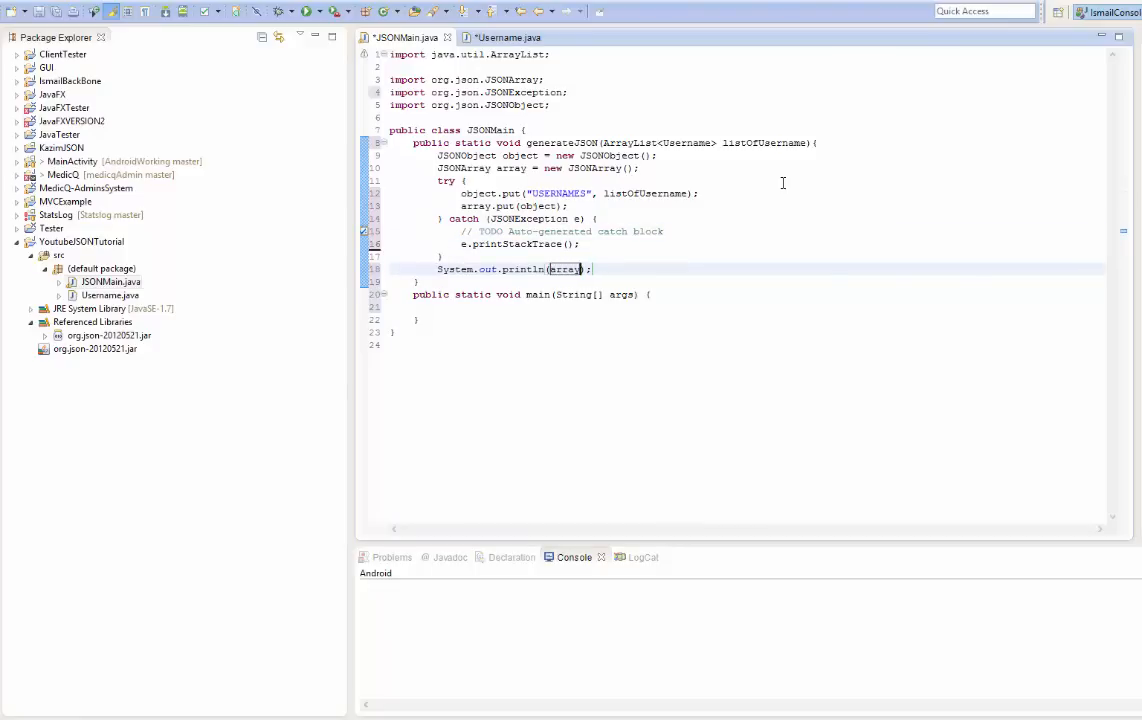
type(".tos")
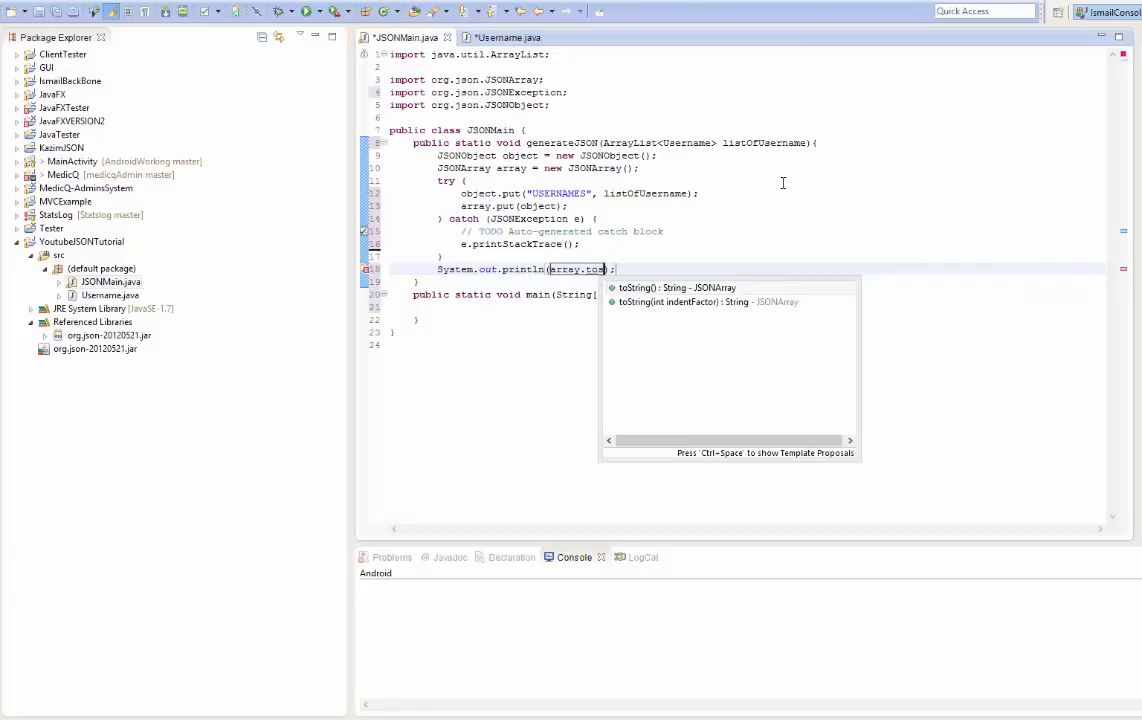
left_click(669, 288)
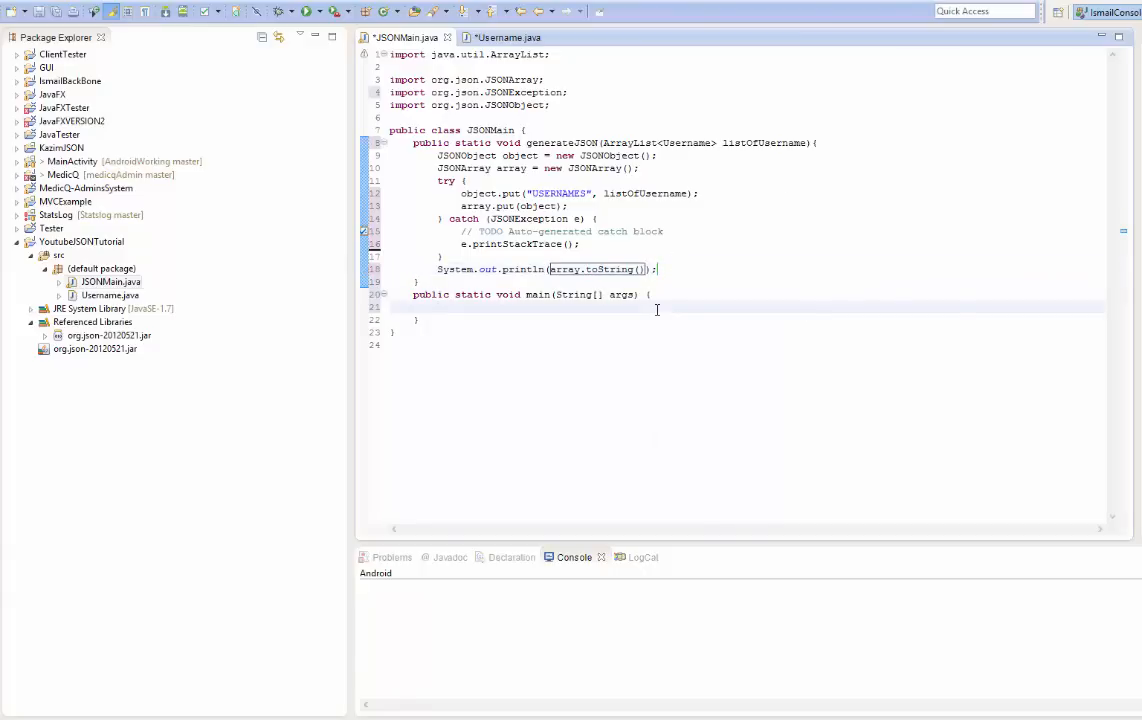
Step: Declare an ArrayList<Username> named listOfUsername in main
type("ArrayList<Username> list")
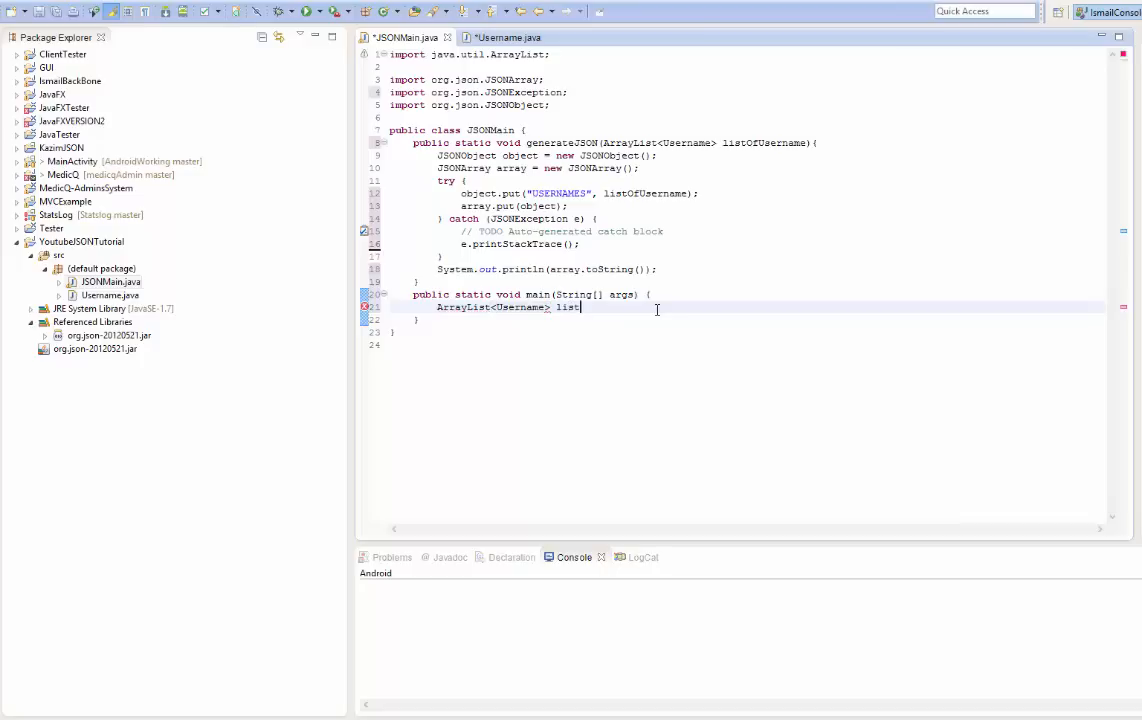
type("OfUsername = new ArrayList<>();")
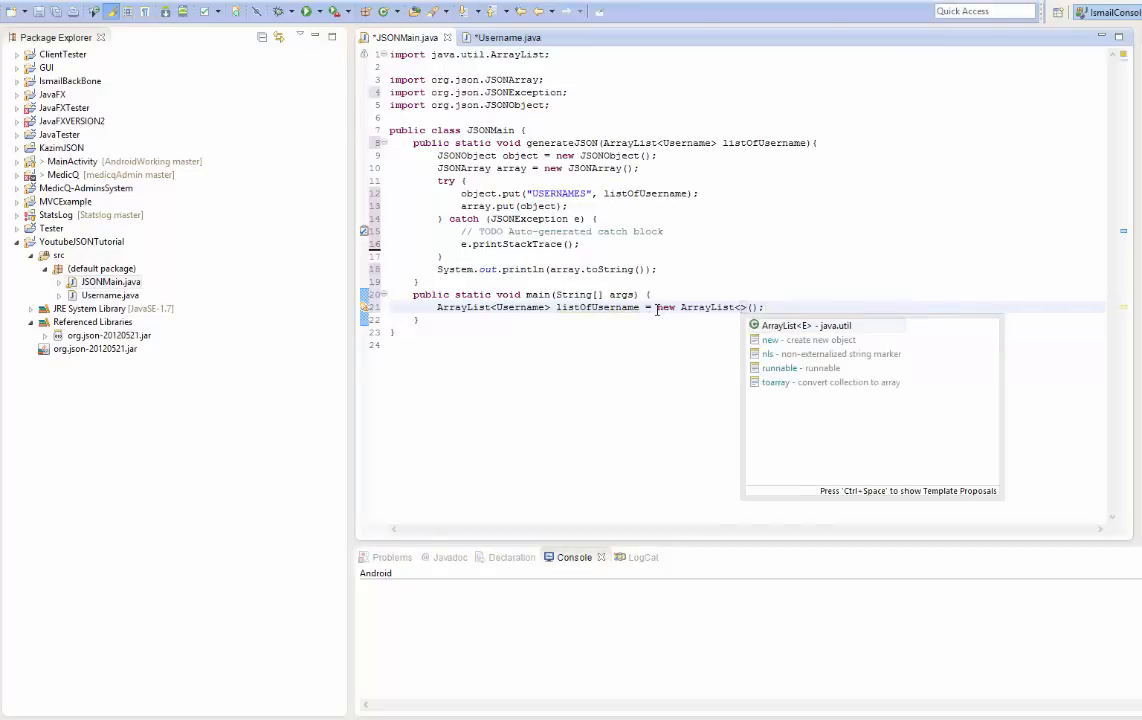
type("Username")
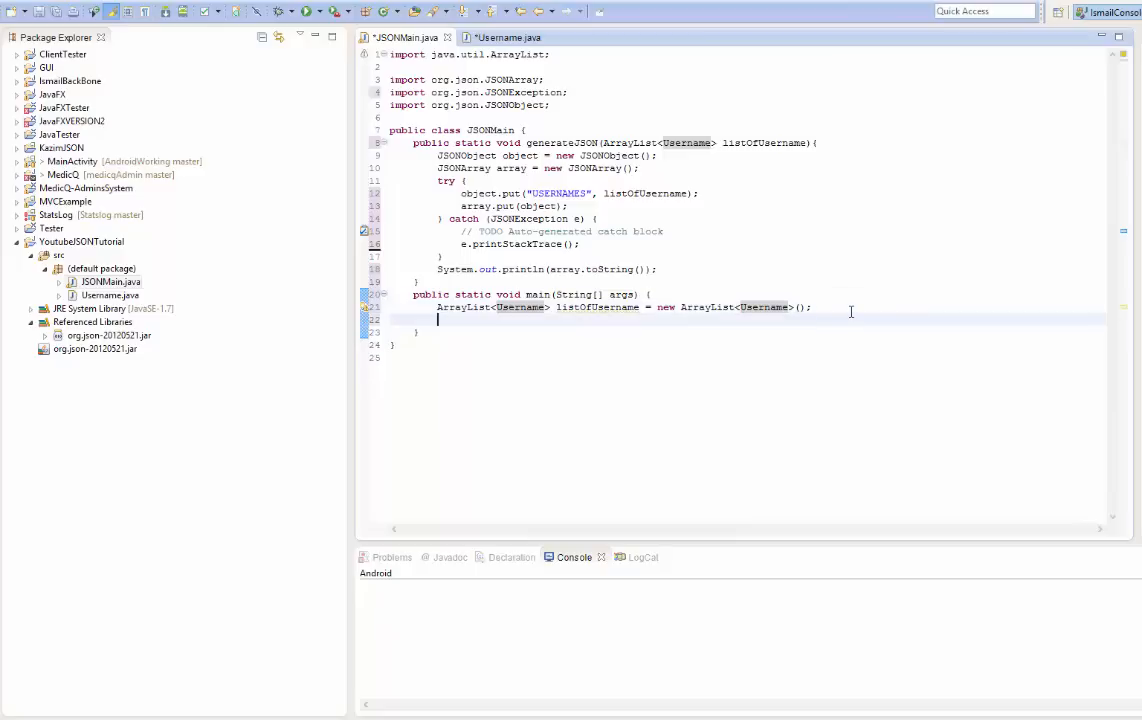
type("listOfUsername")
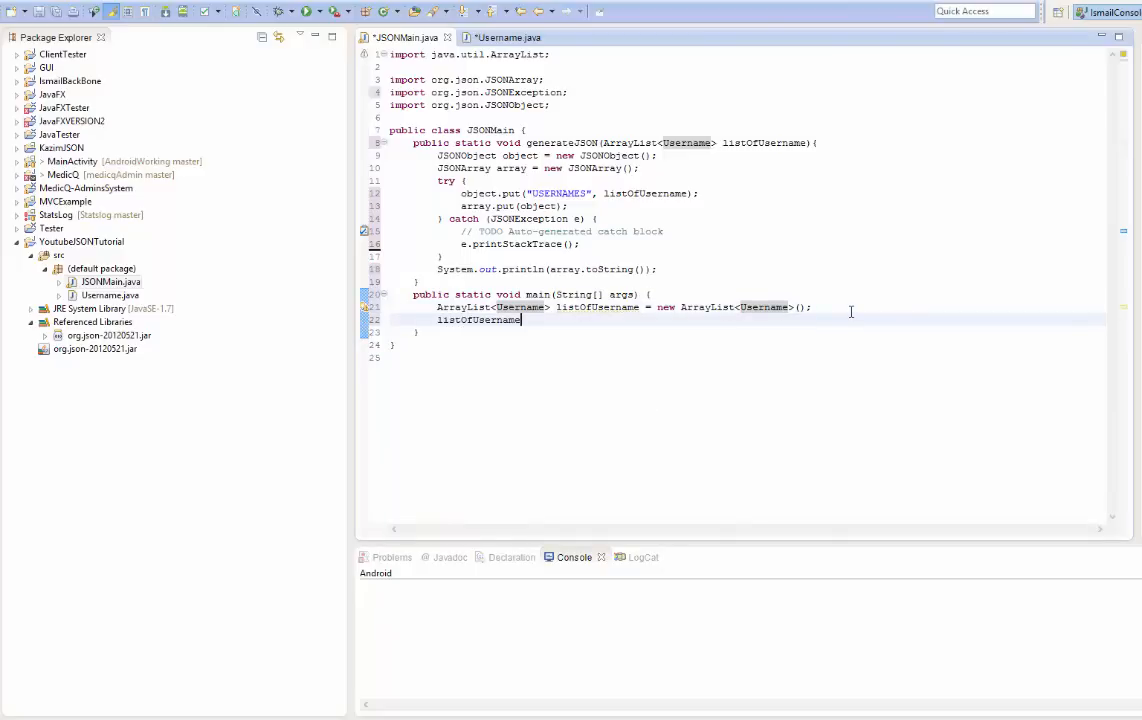
type(".add(new Username(username, password, email")
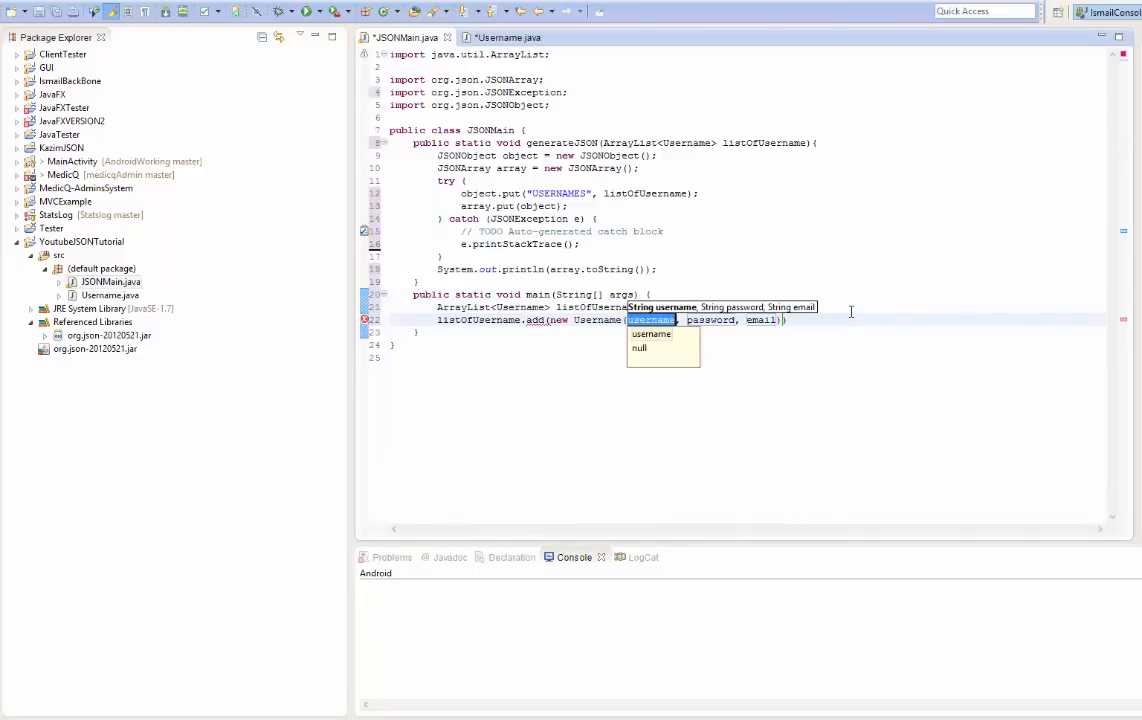
type("\"\"")
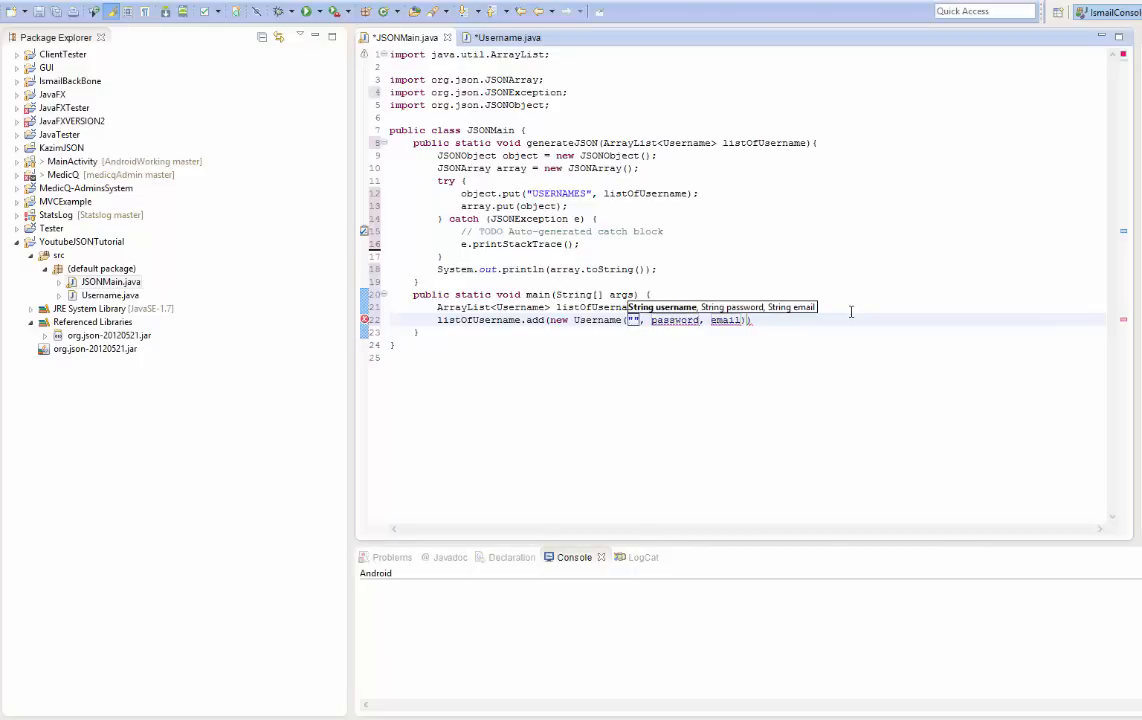
type("bob1992")
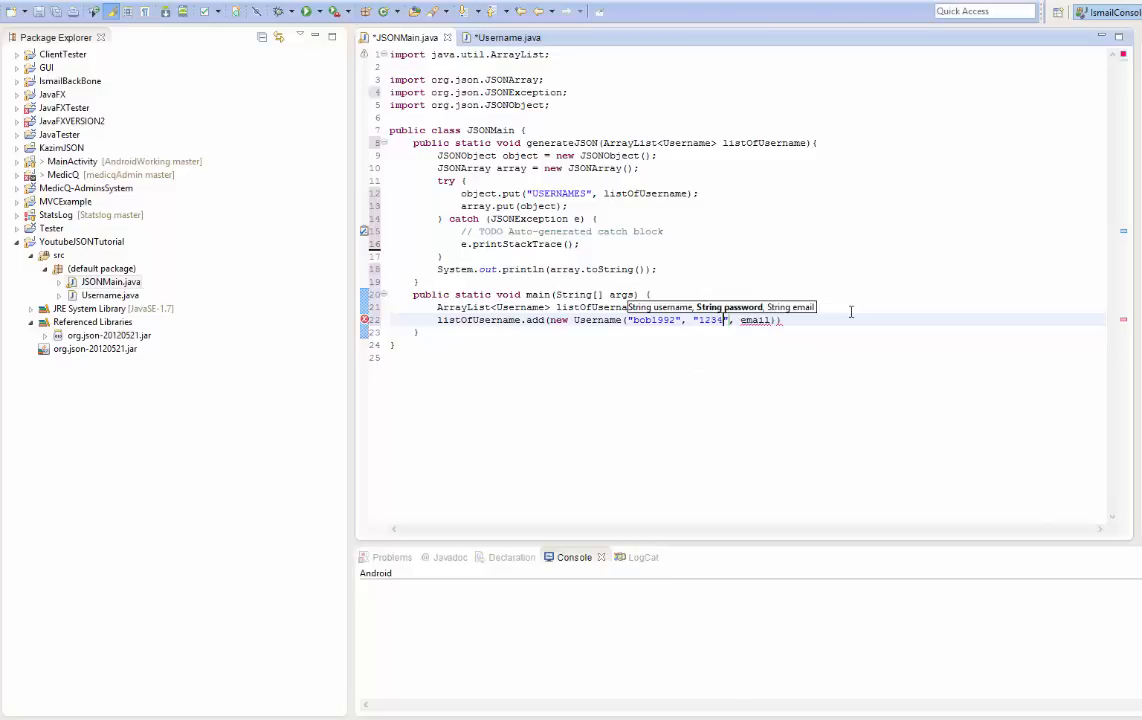
type("\"\"")
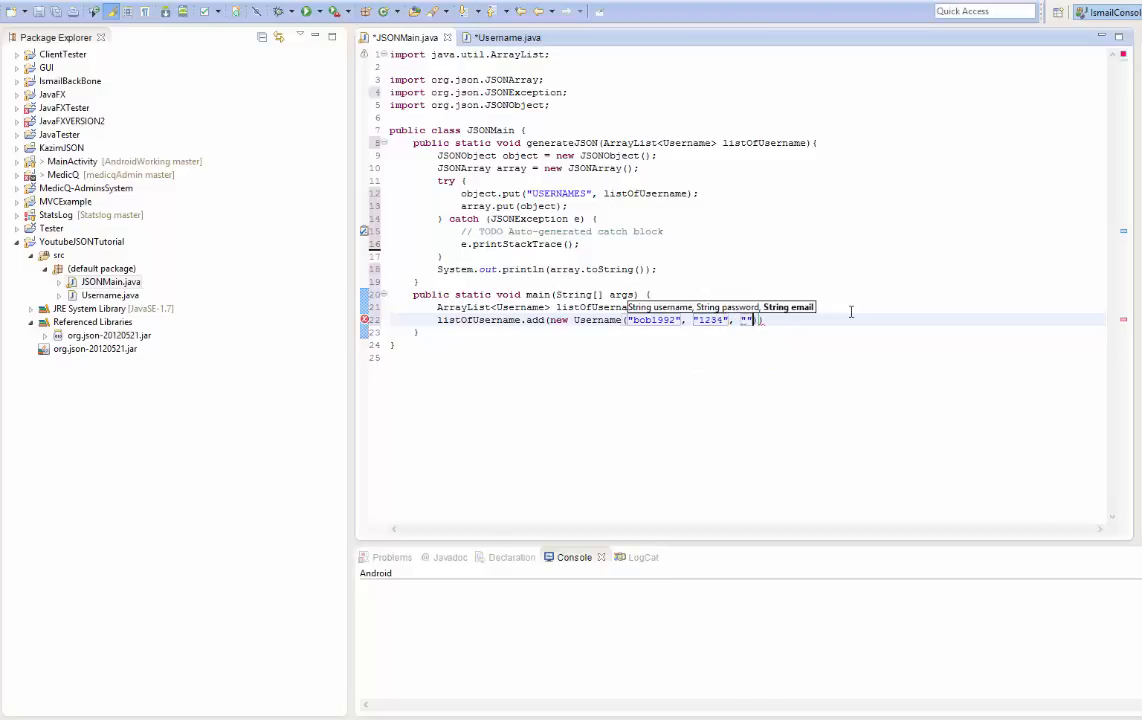
type("example")
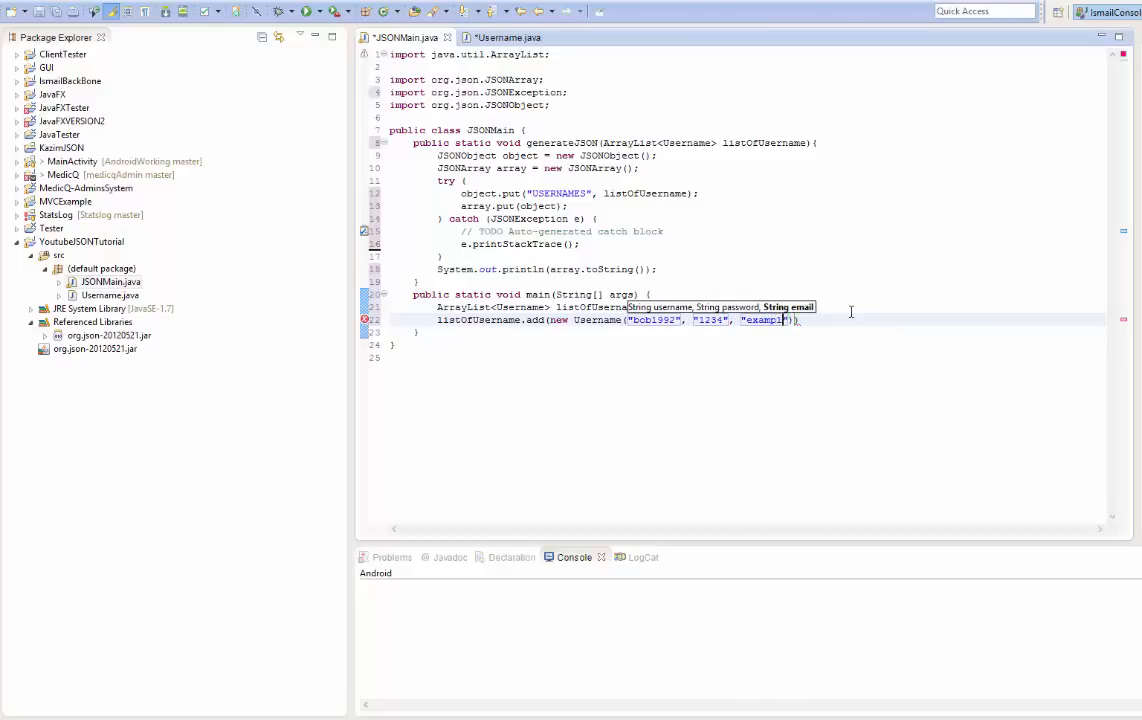
type("@gmail.")
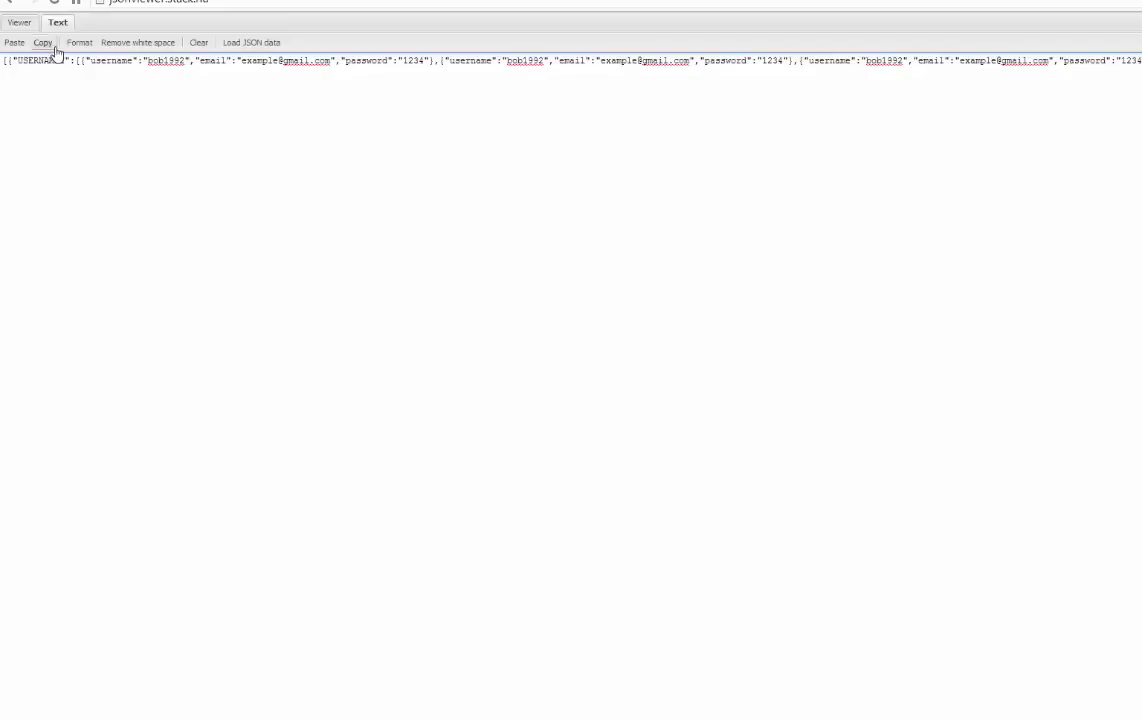
Step: Return to Eclipse with three bob1992 users added and the USERNAMES JSON printed
left_click(79, 42)
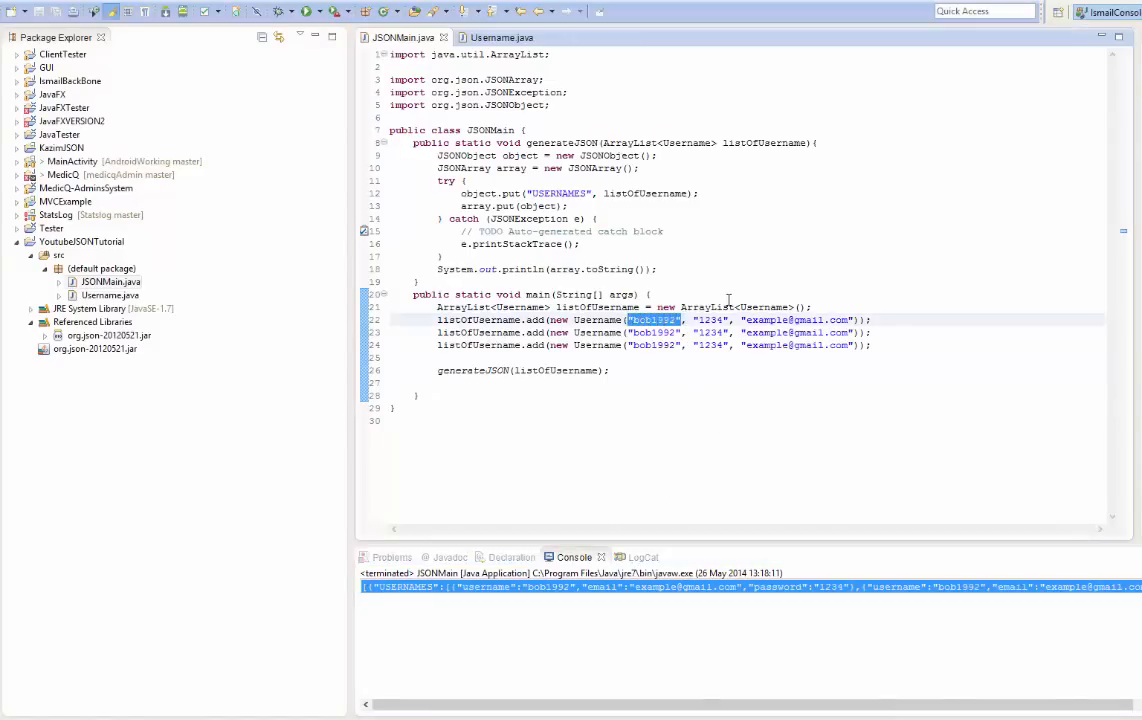
Step: Change the first user's username to null, rerun, and inspect the JSON without that username
type("null")
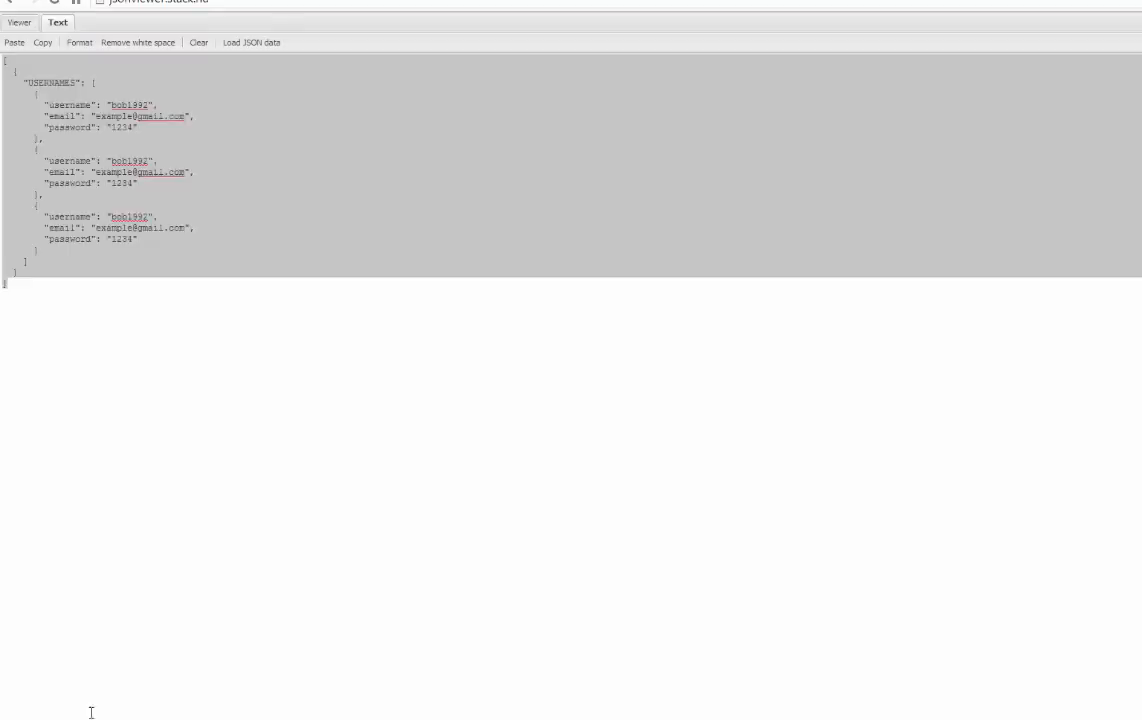
left_click(79, 42)
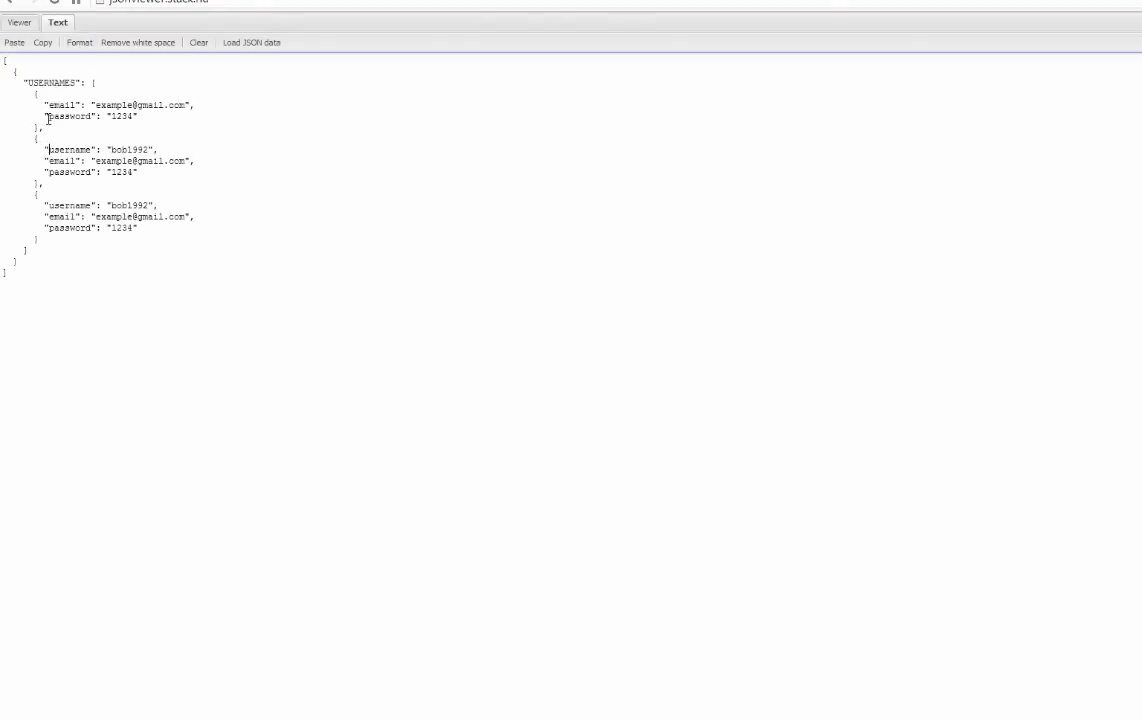
left_click_drag(50, 105, 140, 122)
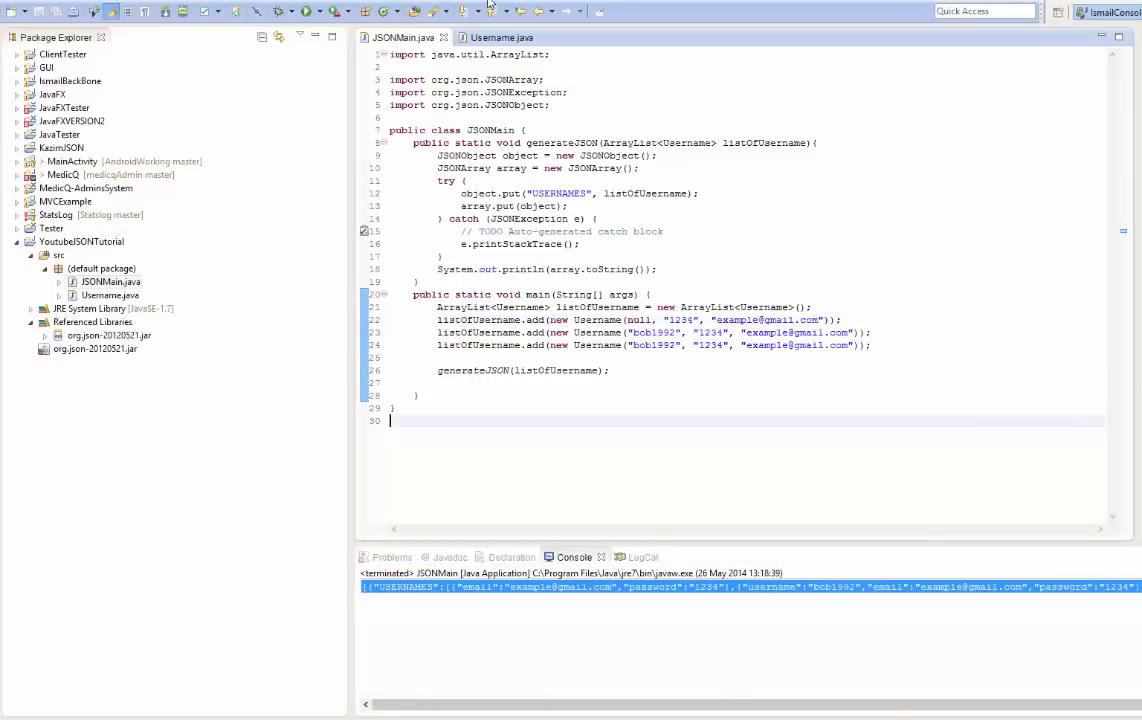
Step: In Username.java, make getUsername return "" when username is null, otherwise return username
left_click(501, 37)
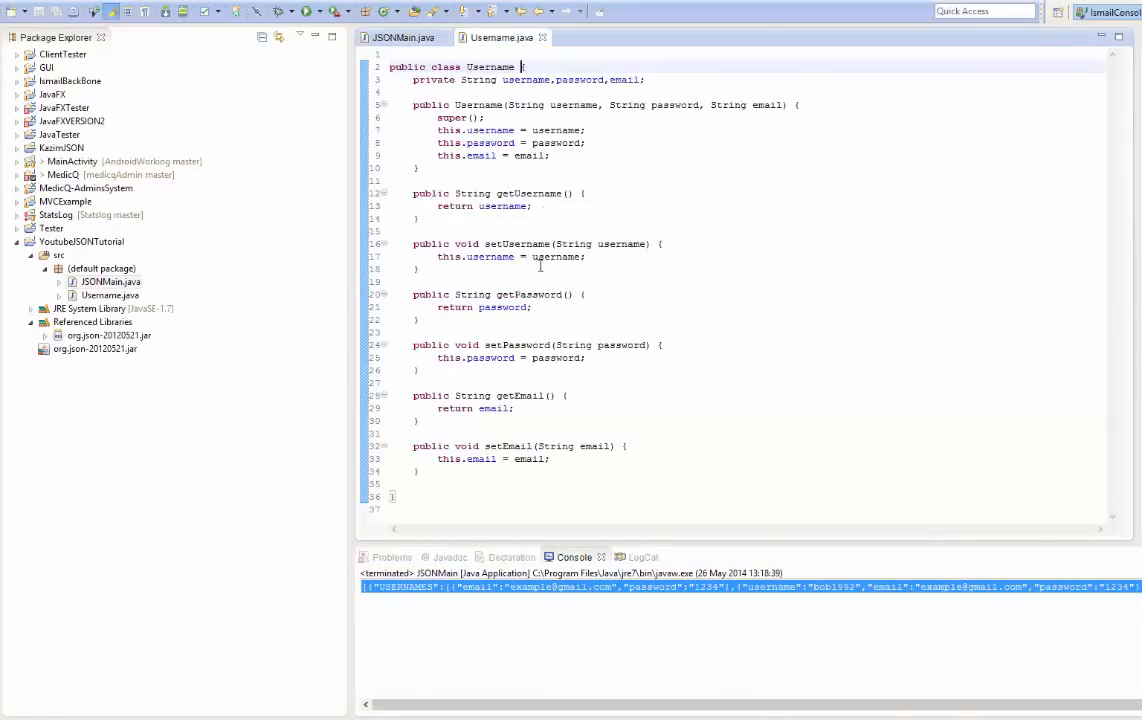
left_click(585, 193)
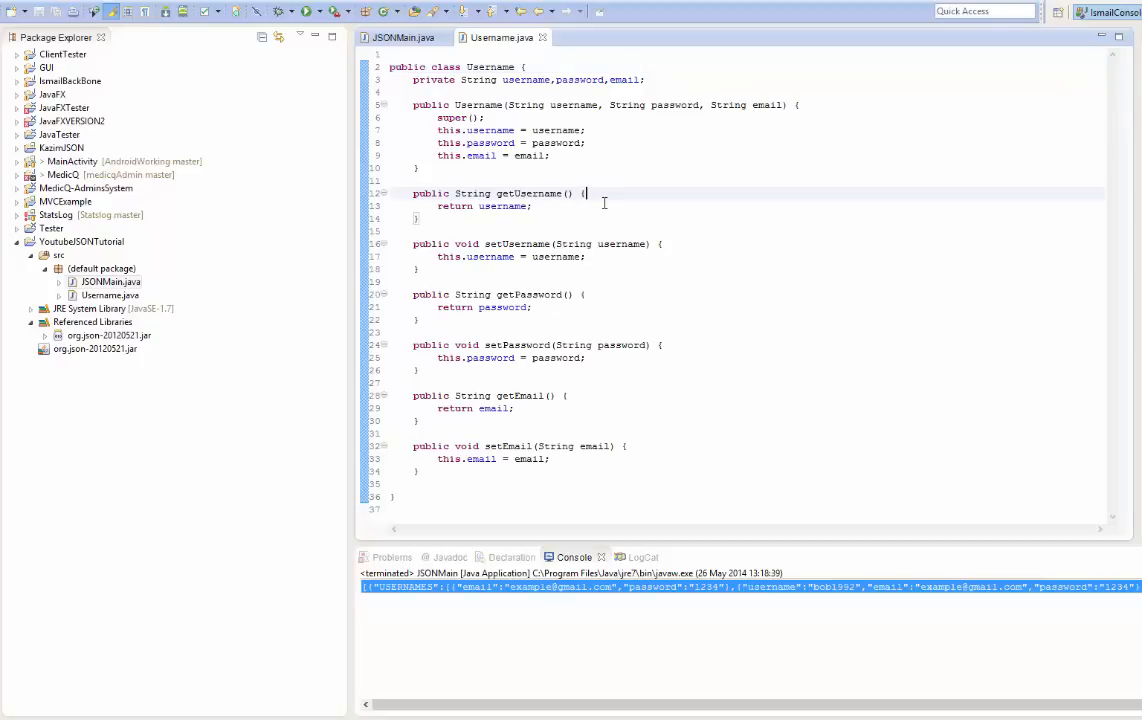
type("if")
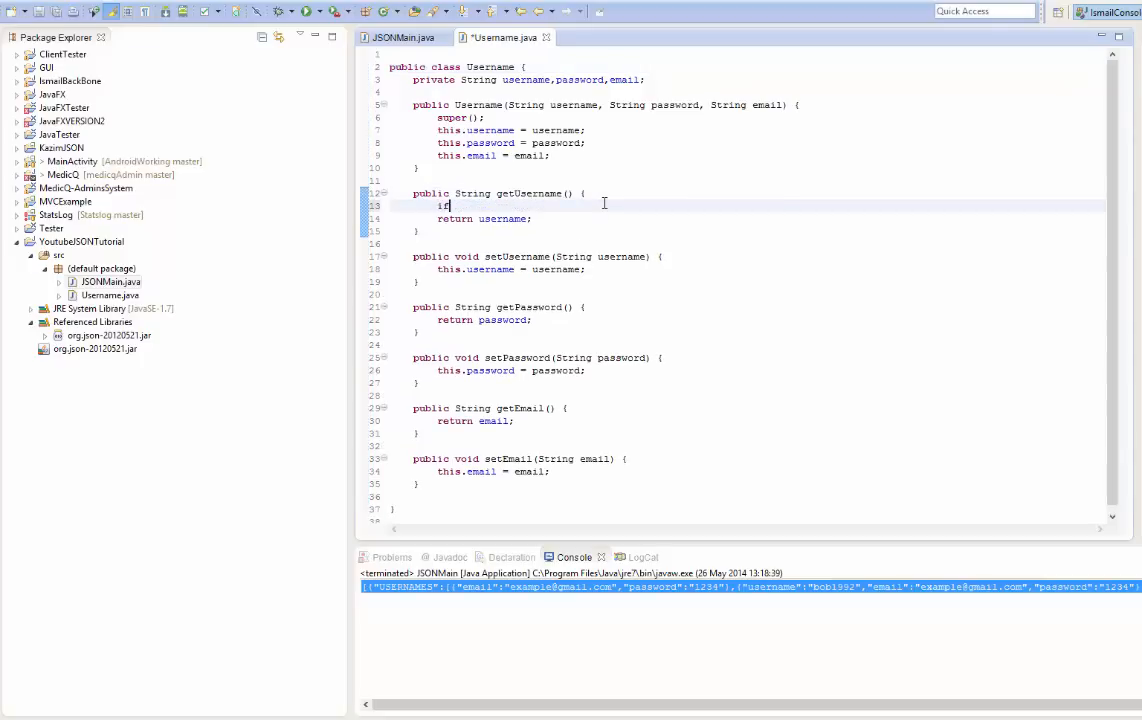
type("(username.")
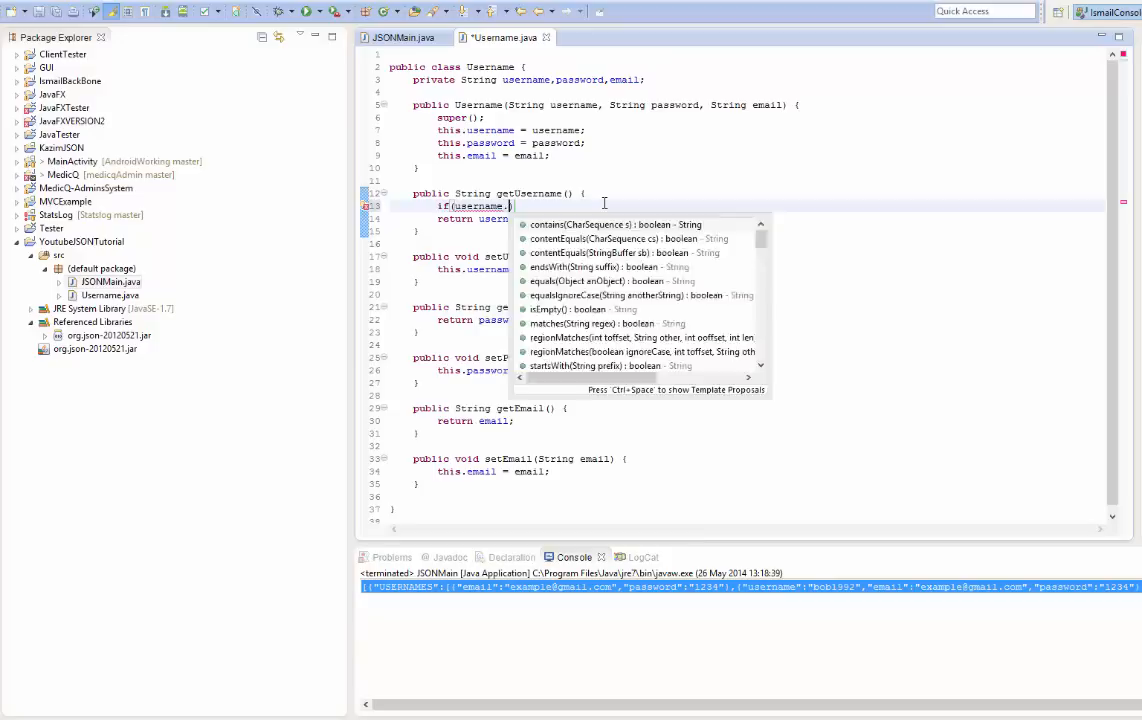
type("=null)")
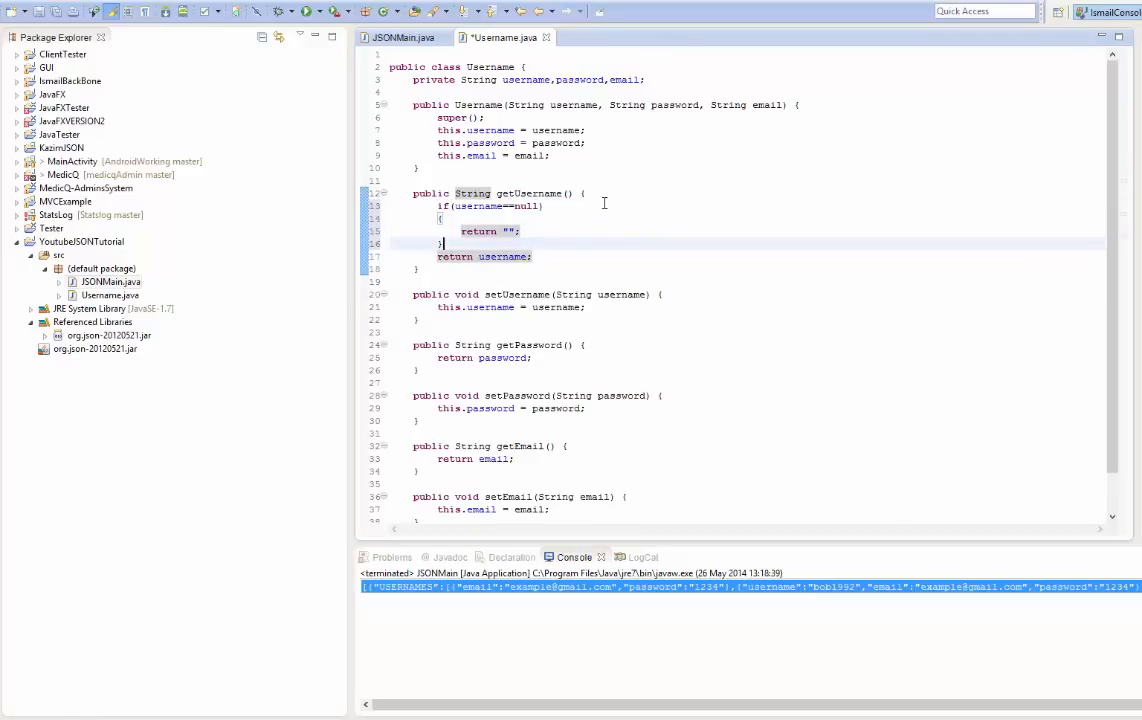
type("else{")
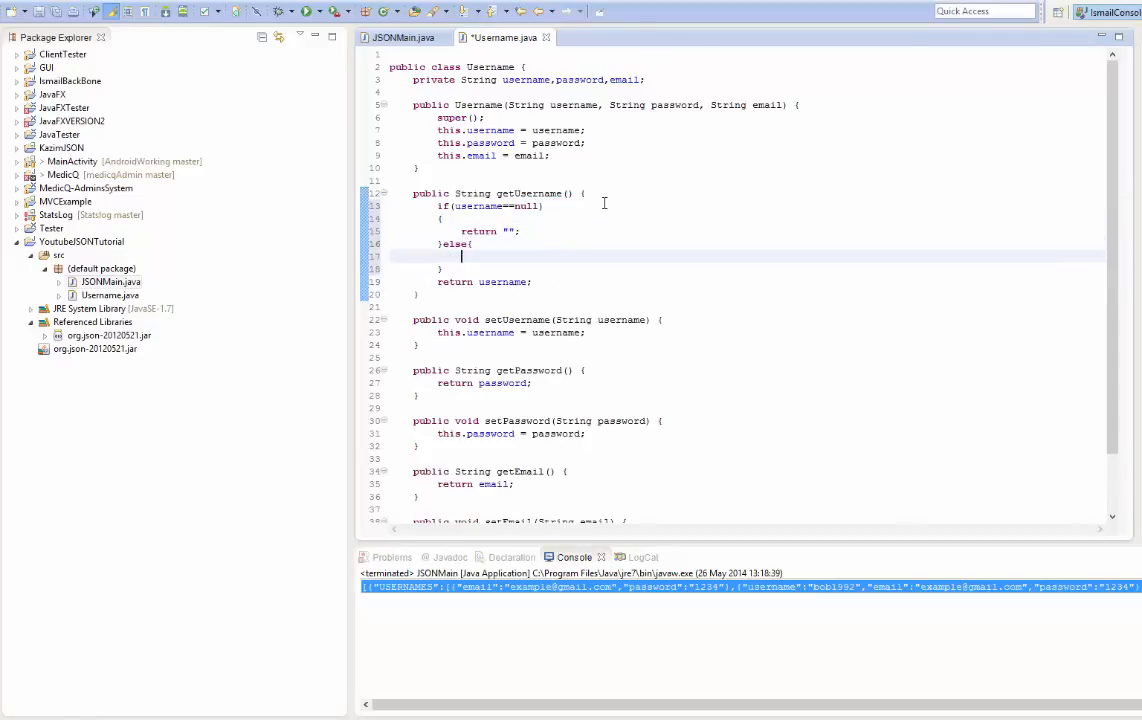
type("return username;")
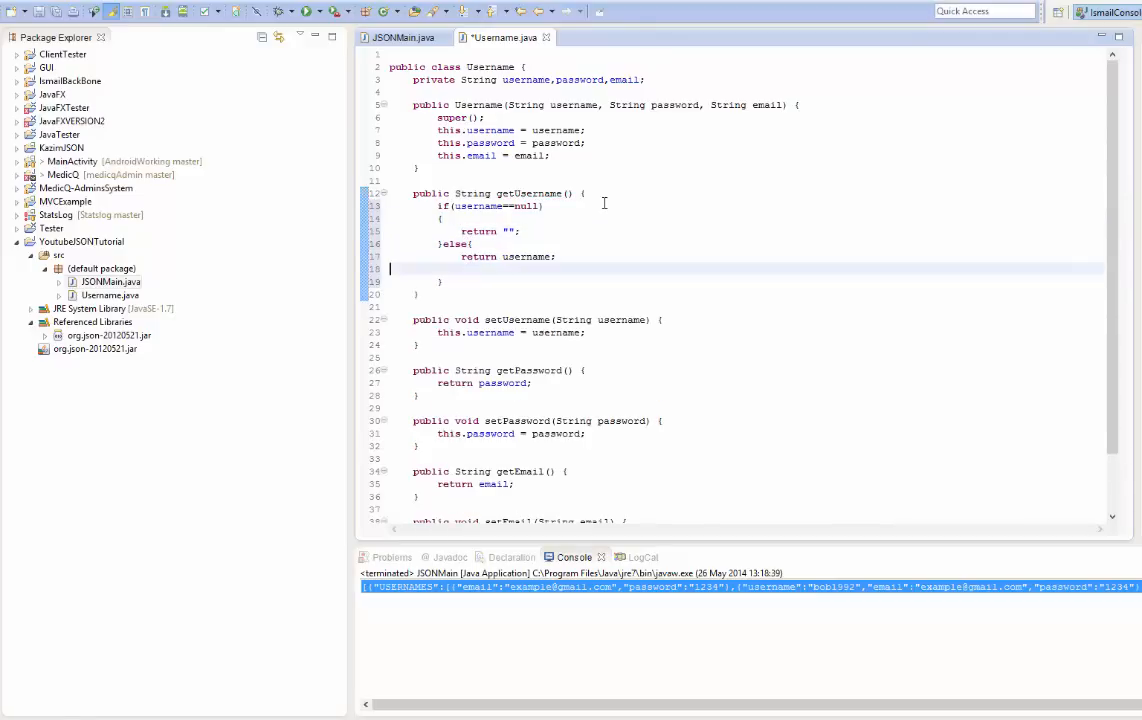
key("BackSpace")
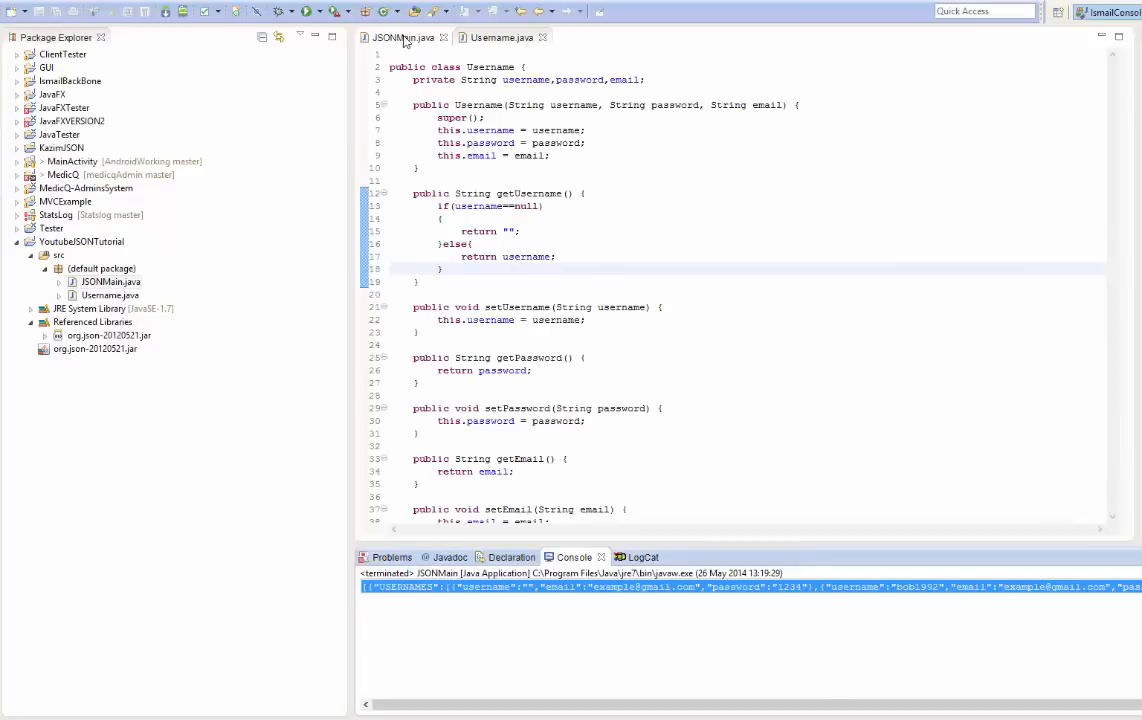
left_click(413, 37)
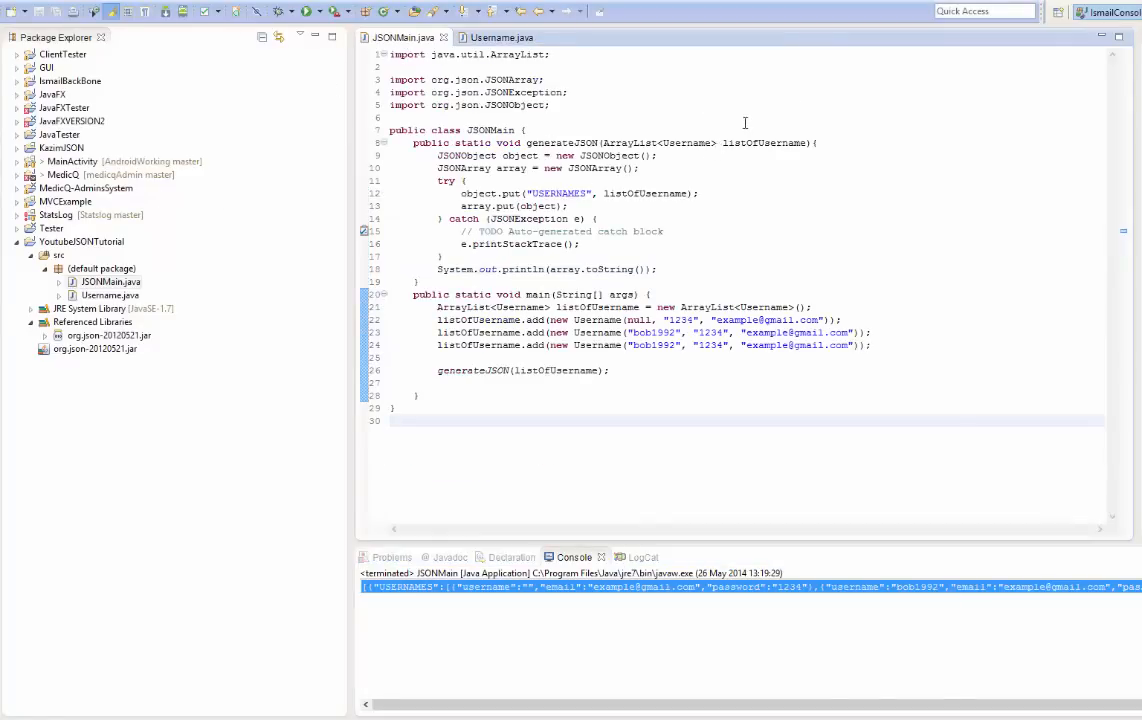